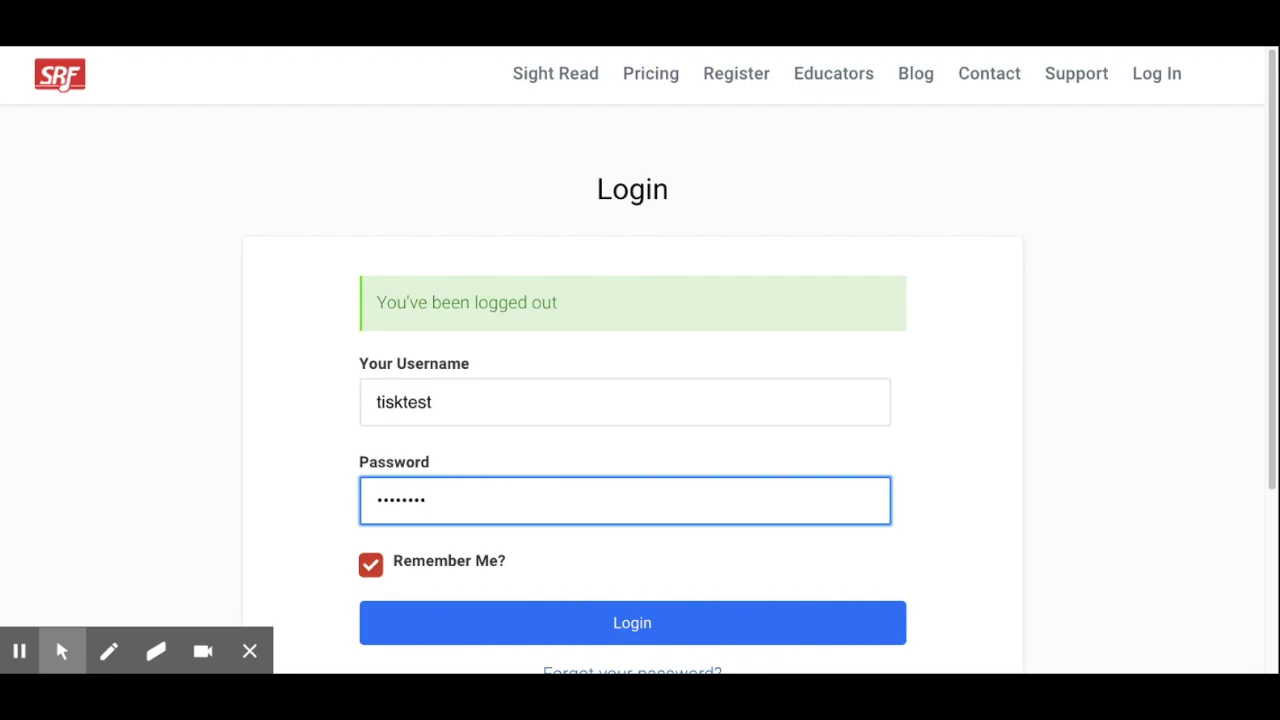
mouse_move(632, 622)
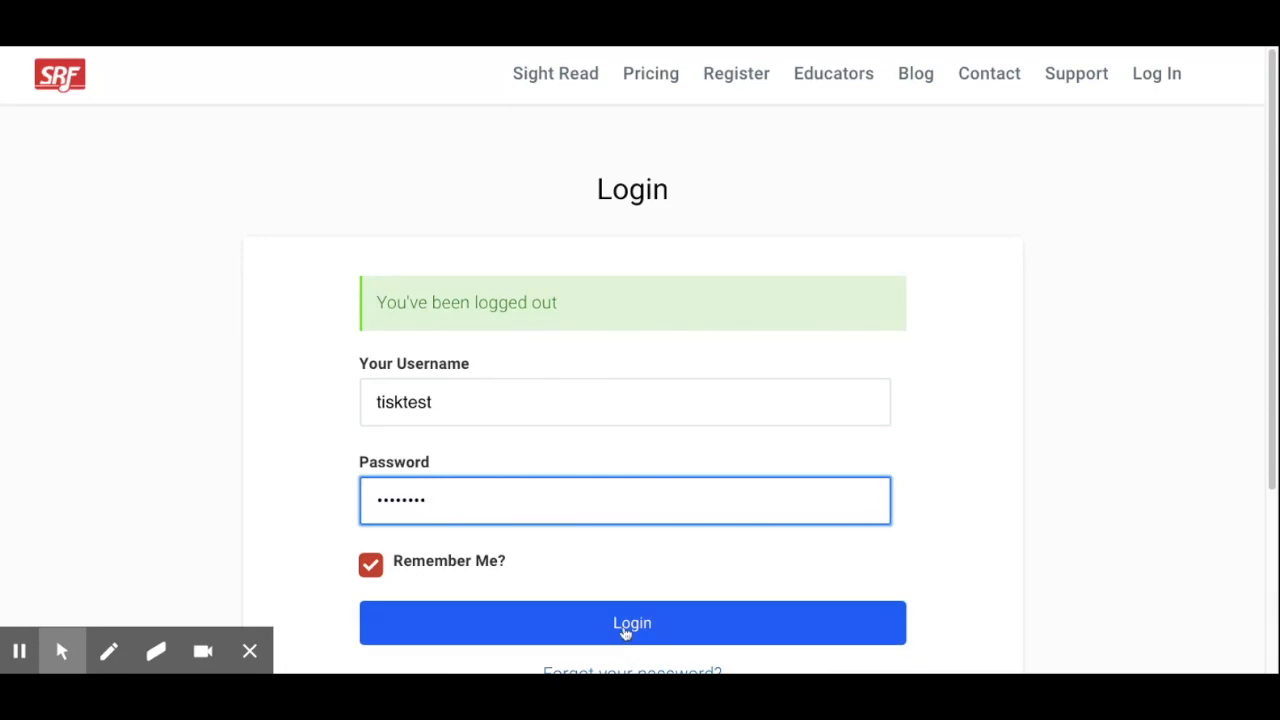
mouse_move(608, 628)
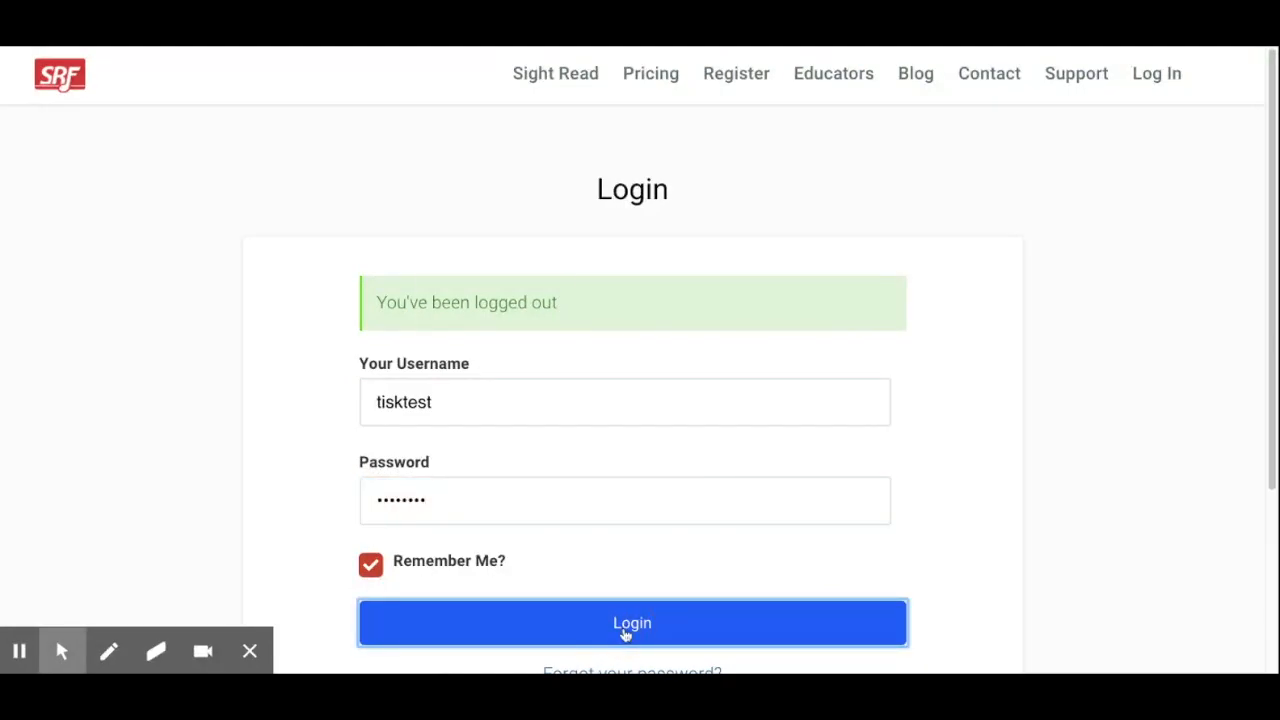
Step: Log in with the saved username and password to reach the Classes dashboard
left_click(632, 622)
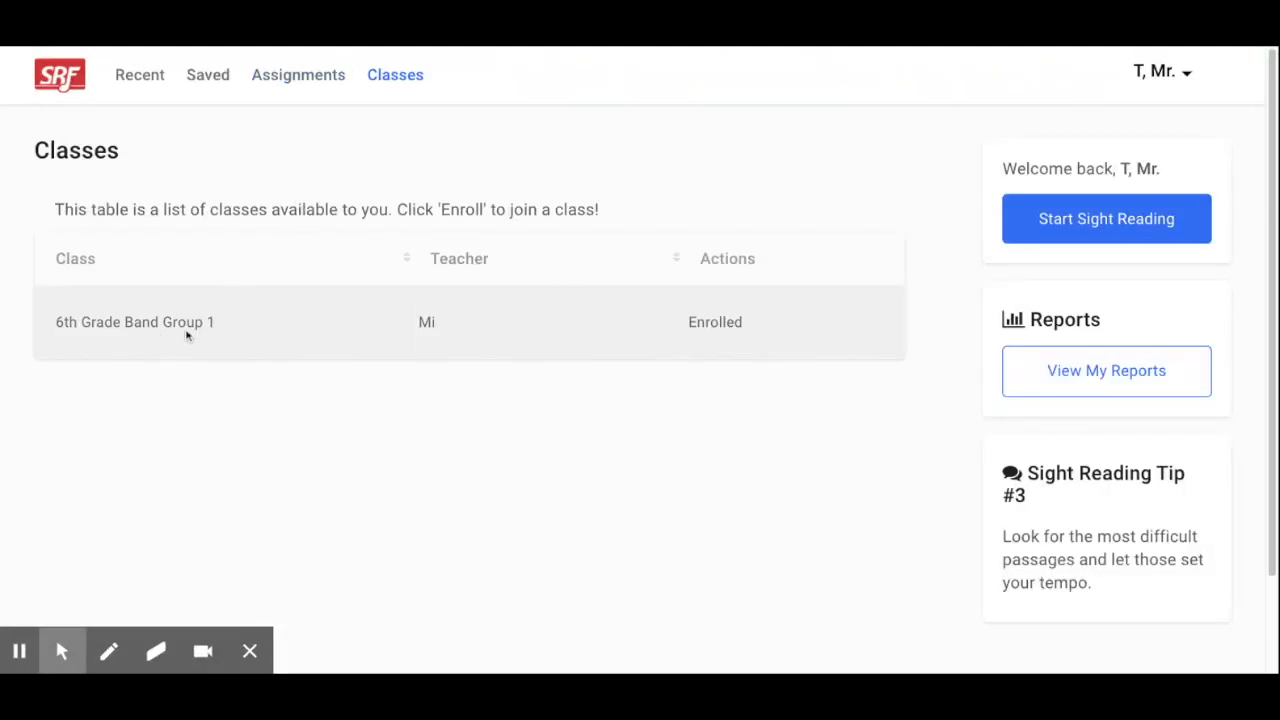
mouse_move(1106, 218)
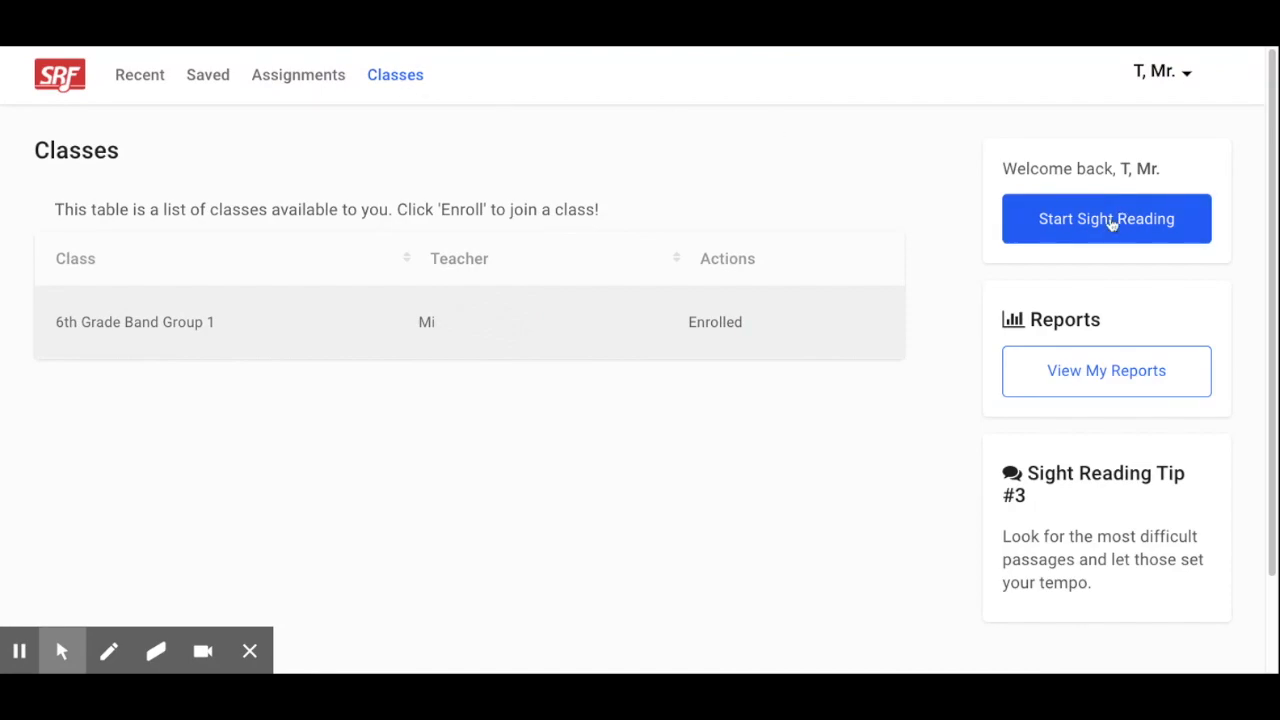
Step: Start a new sight-reading exercise with Flute chosen from the Woodwind instruments
left_click(1106, 218)
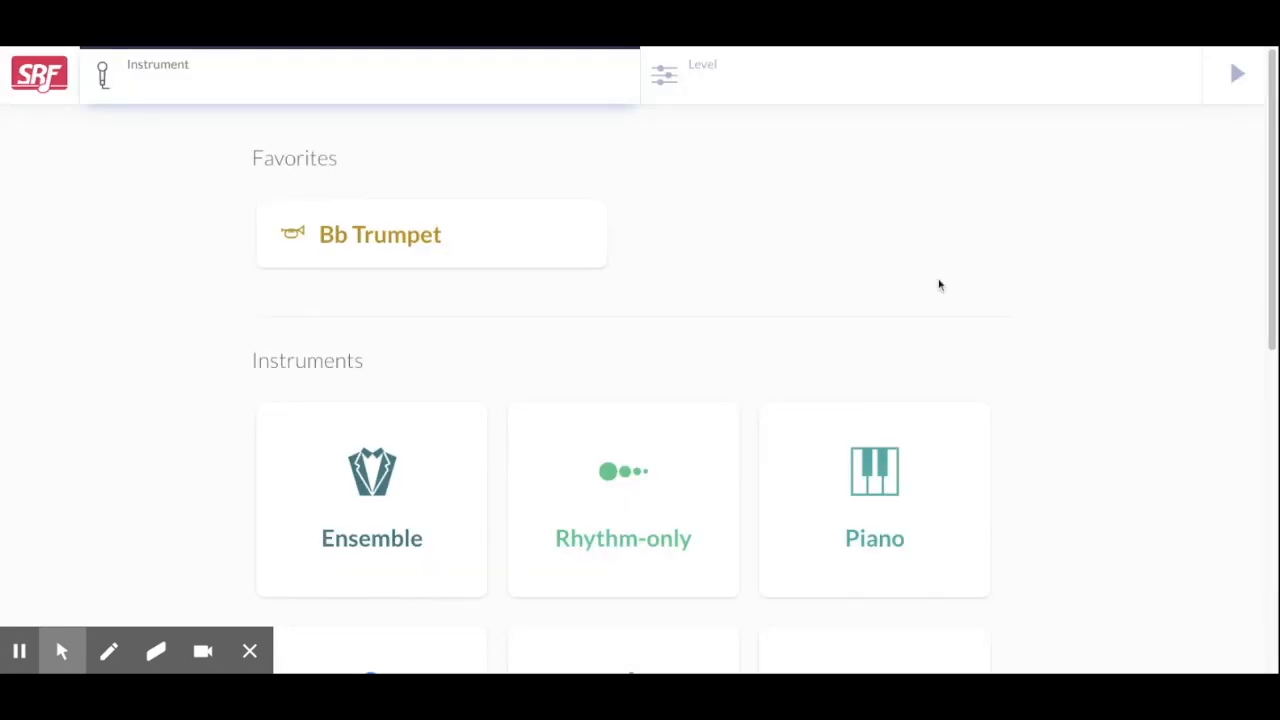
scroll("down", 3)
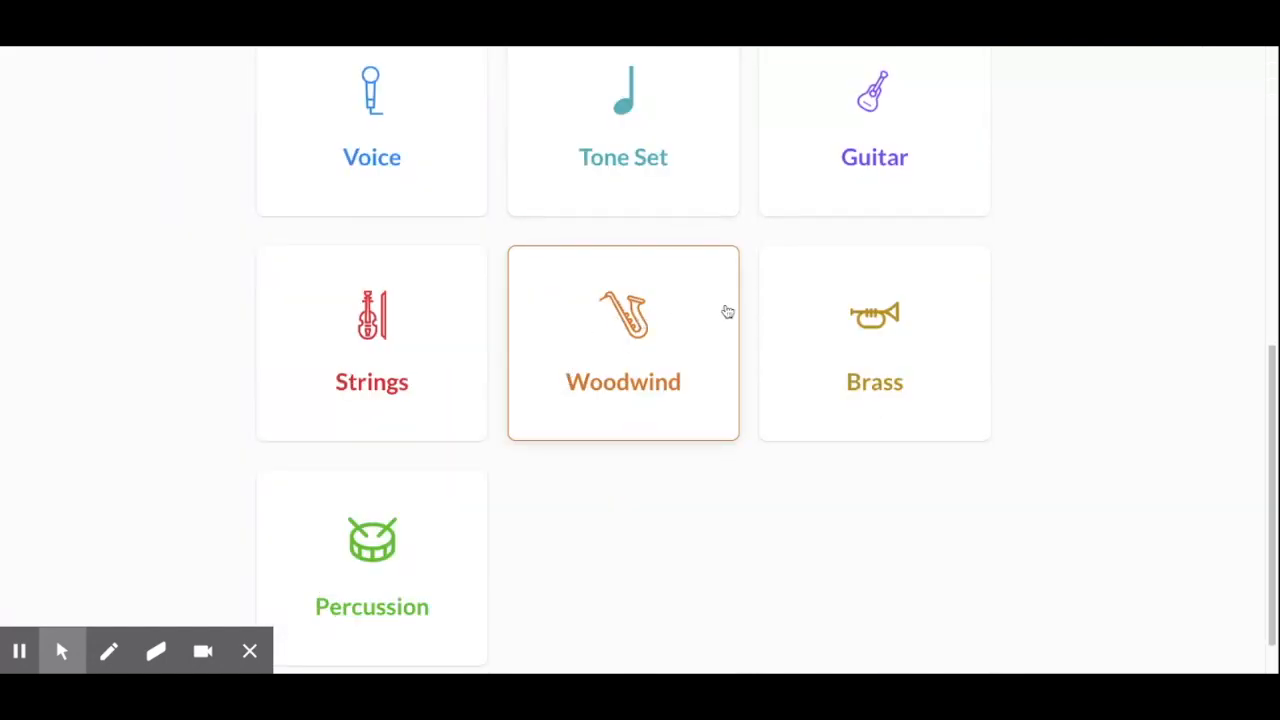
left_click(624, 342)
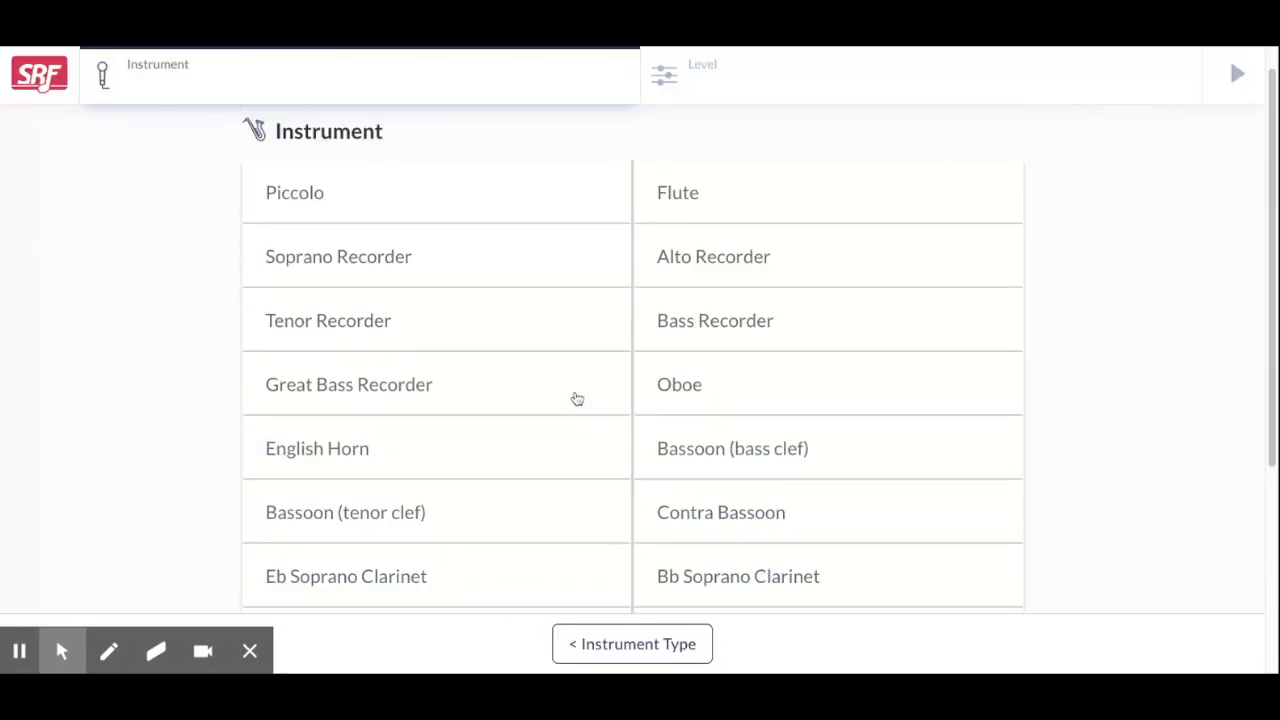
left_click(676, 192)
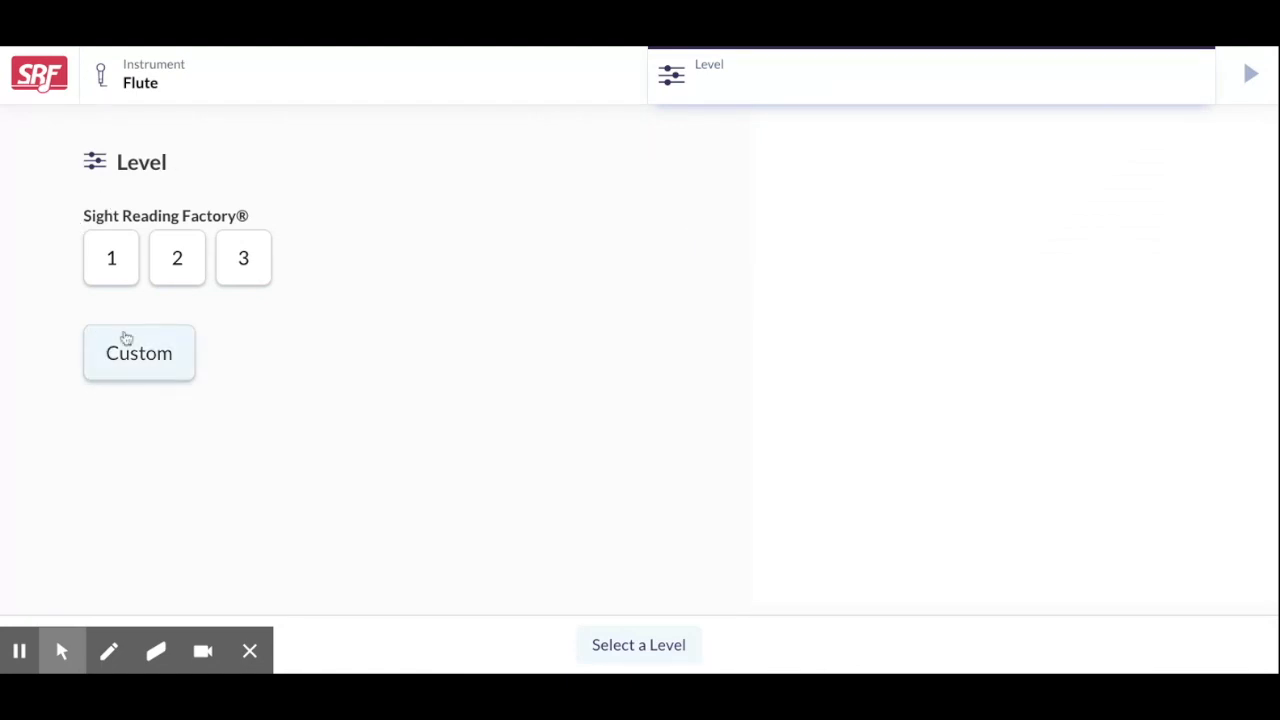
Step: Preview levels 2 and 3, then choose level 1 for the flute exercise
left_click(176, 258)
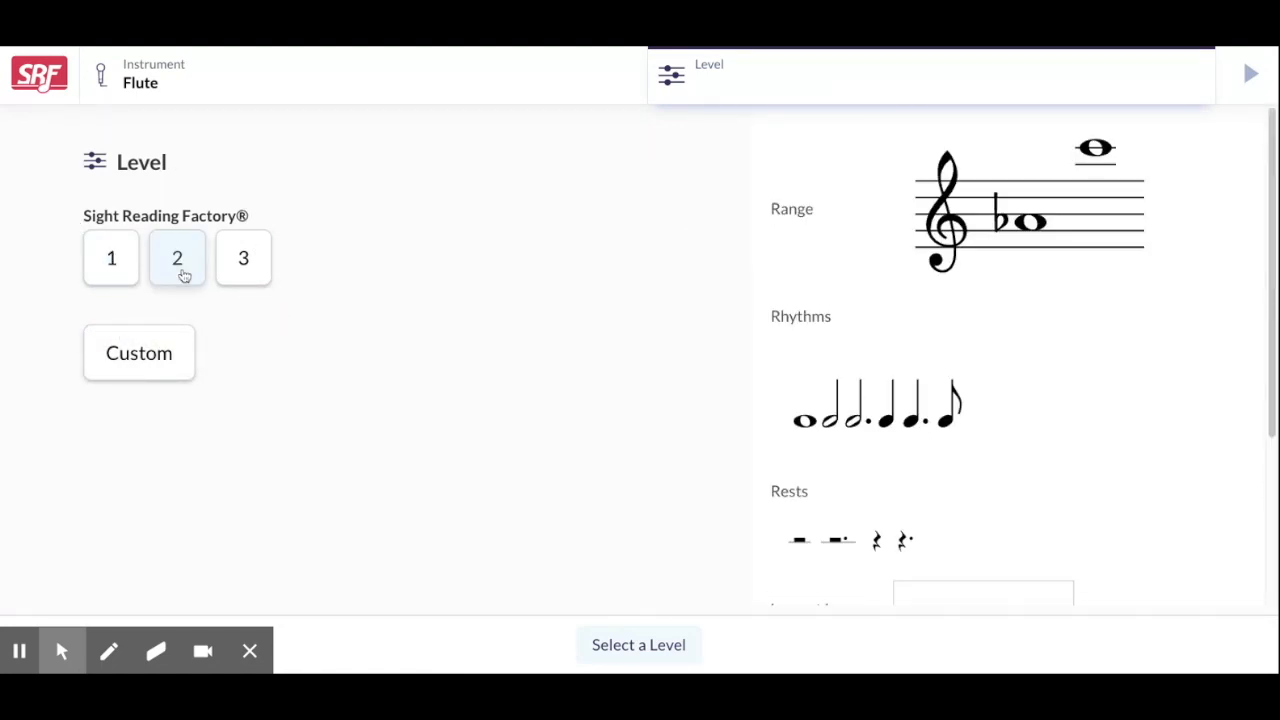
left_click(244, 258)
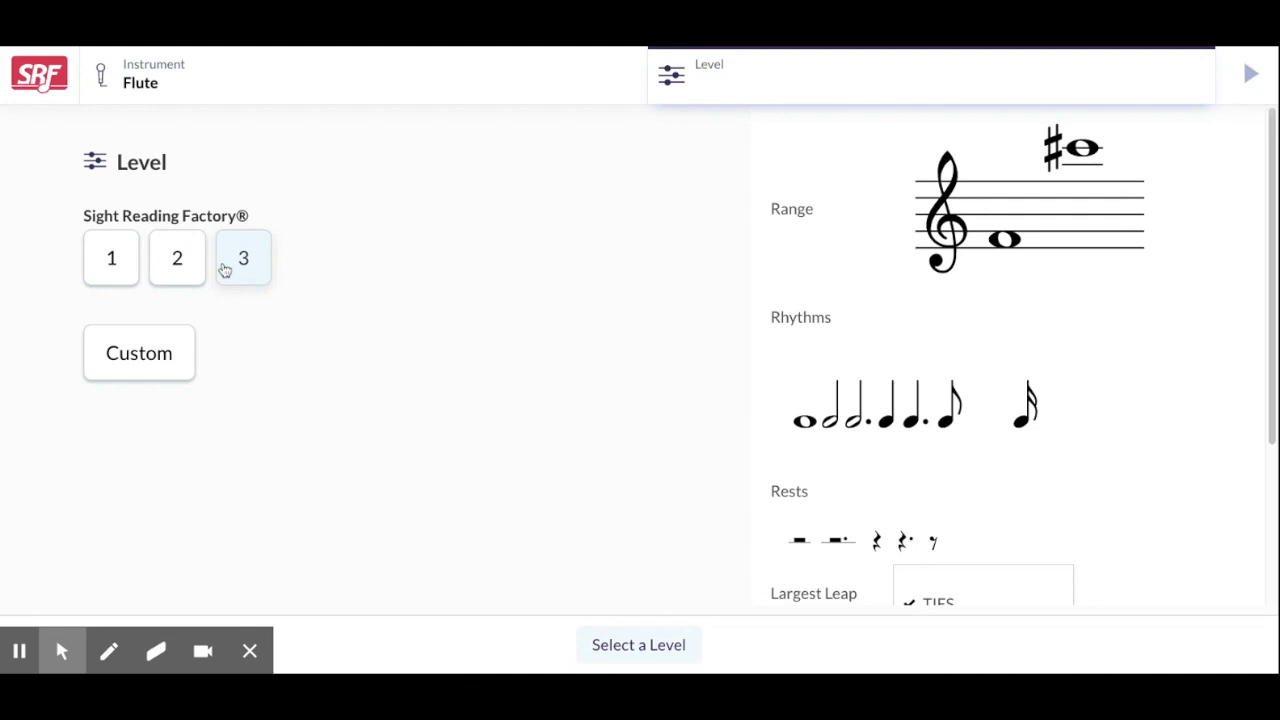
left_click(176, 258)
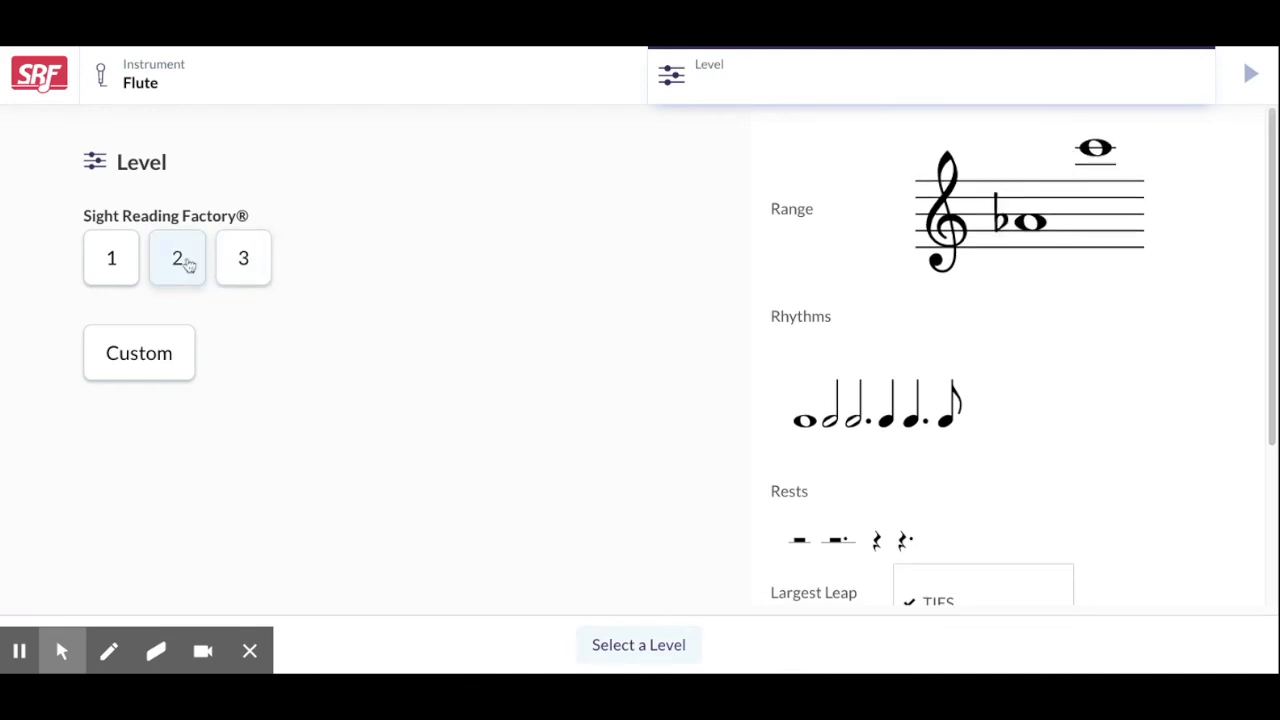
left_click(112, 258)
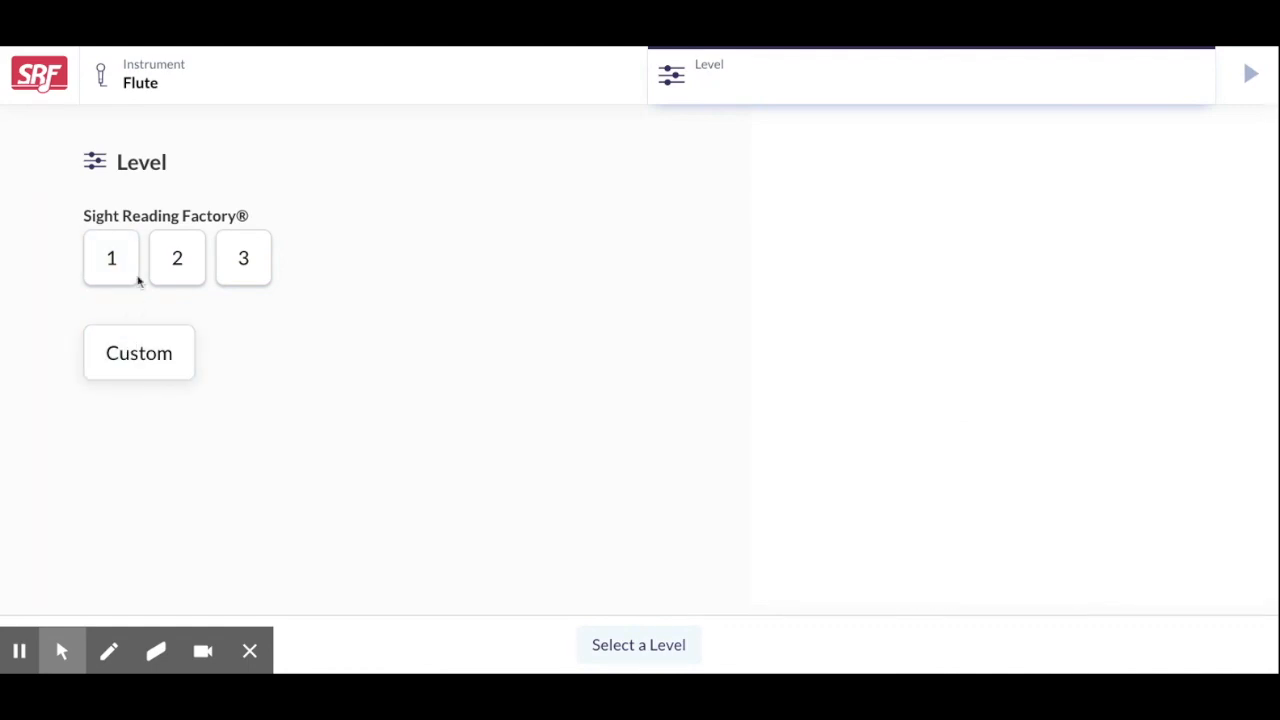
left_click(112, 258)
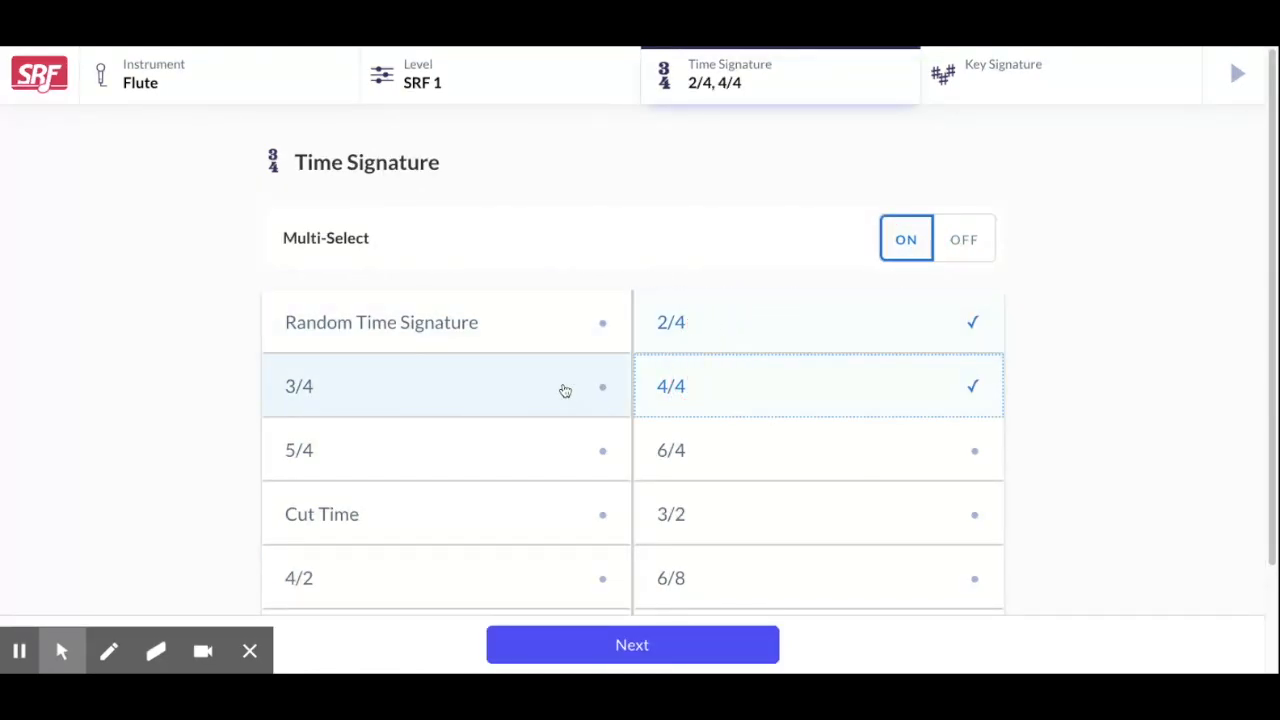
Step: Add 3/4 to the 2/4 and 4/4 time signatures and continue to key signatures
left_click(444, 386)
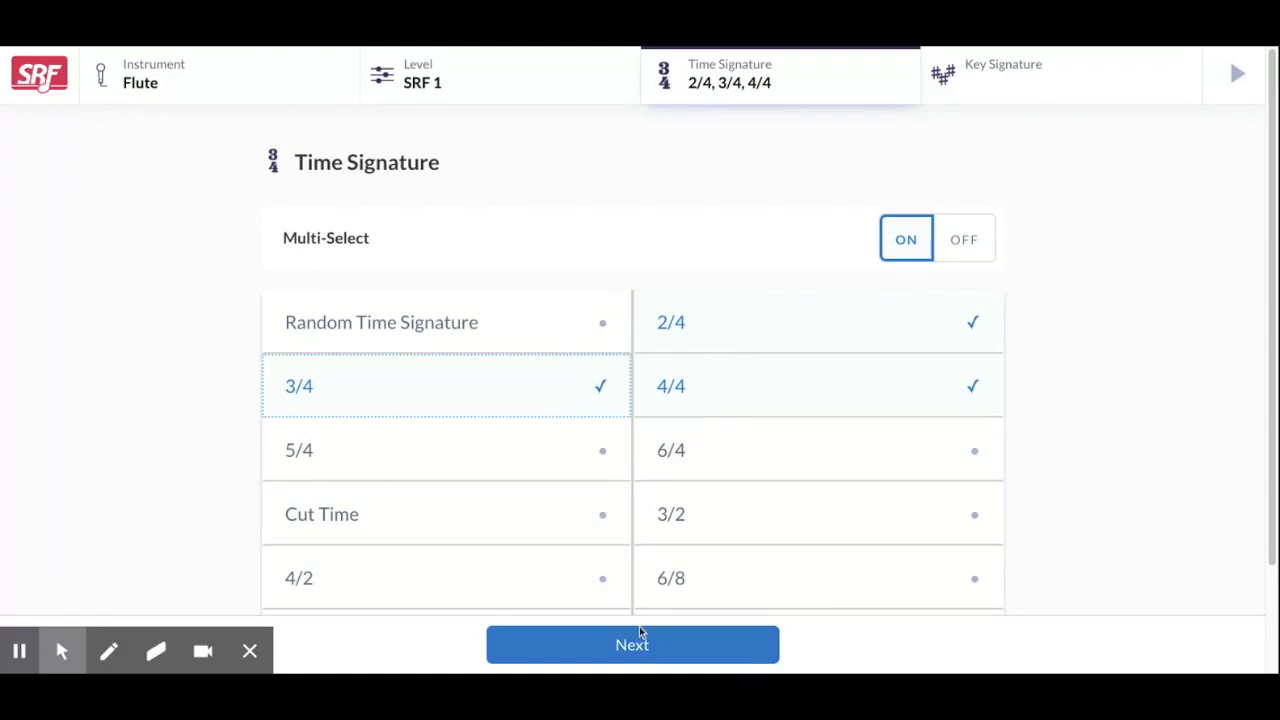
left_click(632, 644)
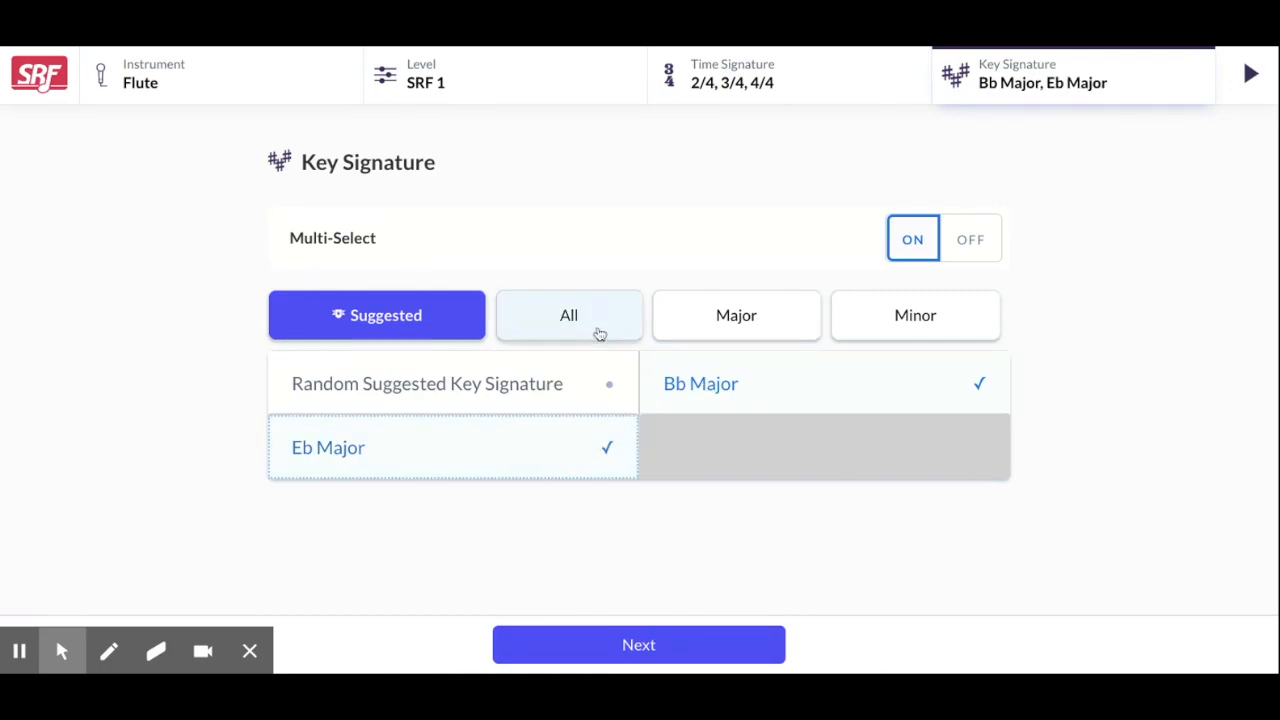
Step: Add C Major and F Major to the keys and generate a free-play flute exercise
left_click(736, 316)
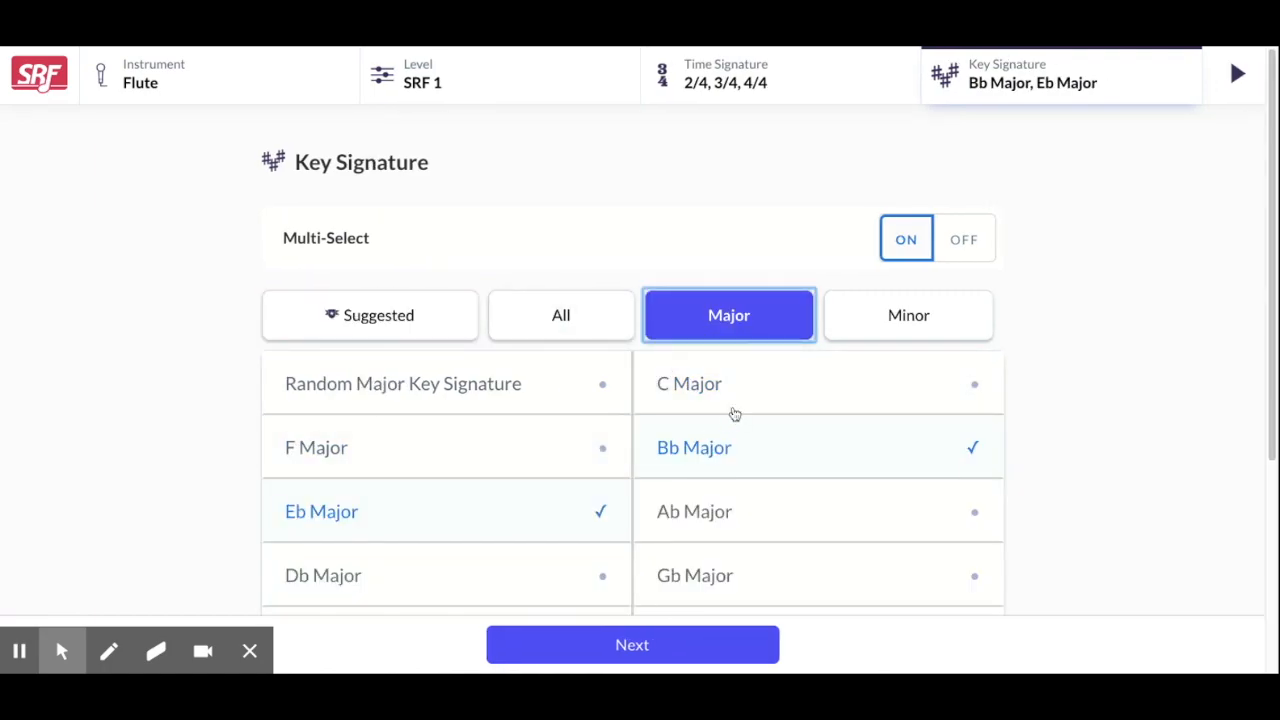
left_click(688, 384)
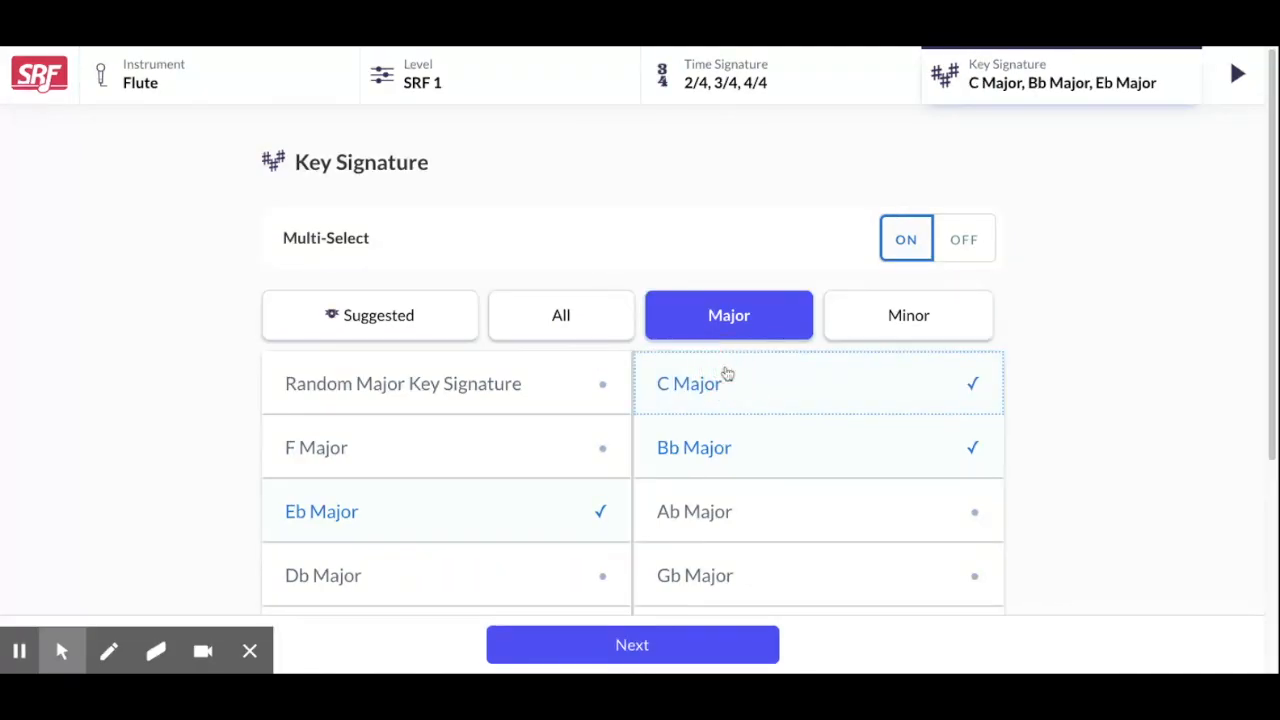
left_click(316, 448)
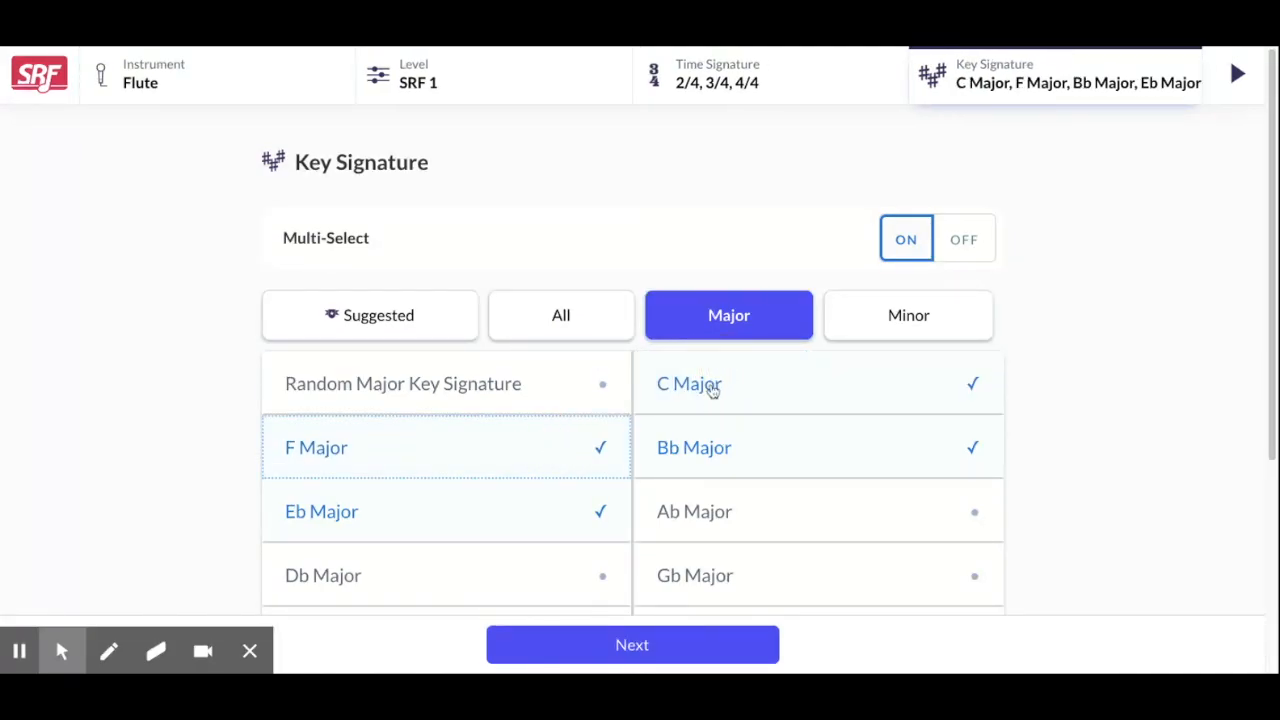
left_click(632, 644)
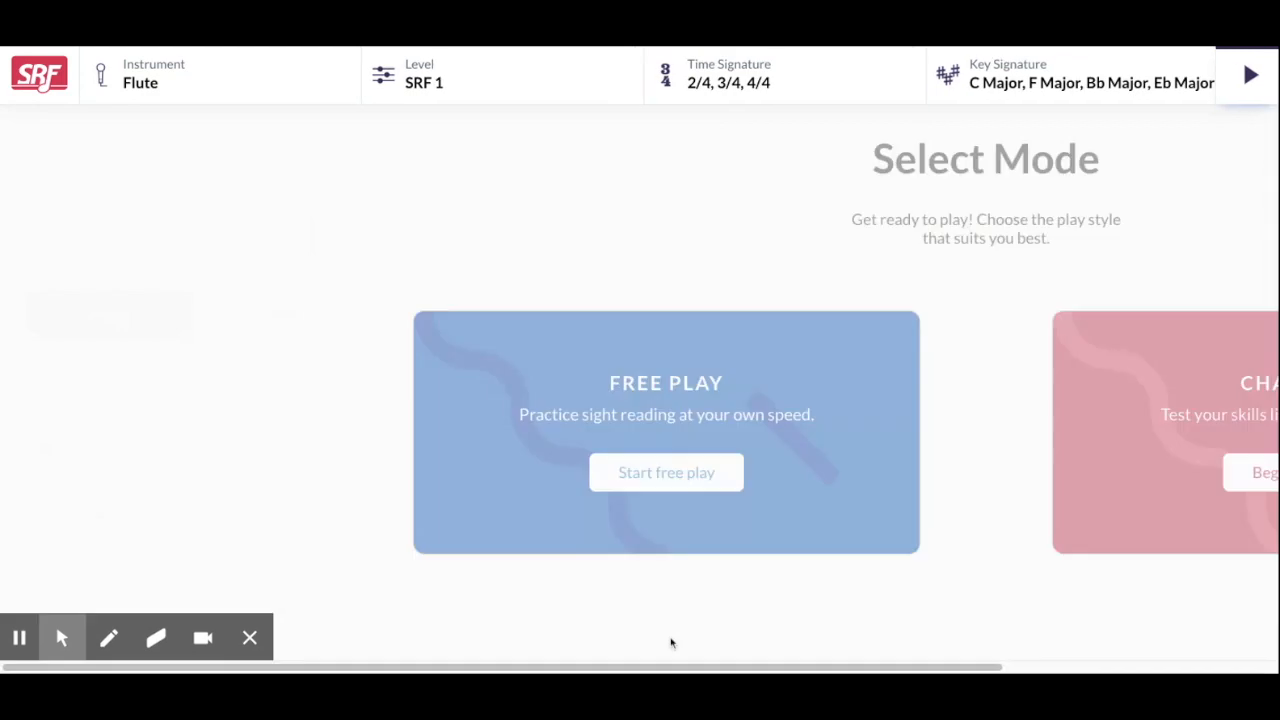
left_click(666, 472)
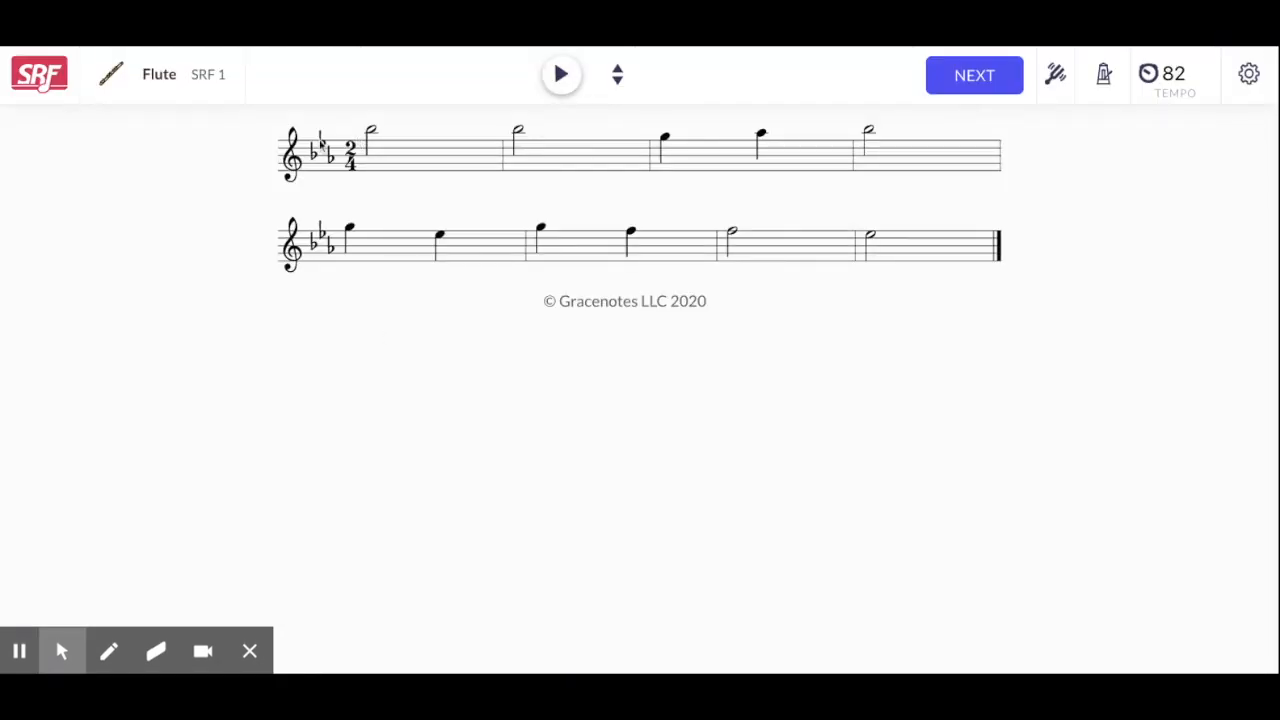
mouse_move(876, 184)
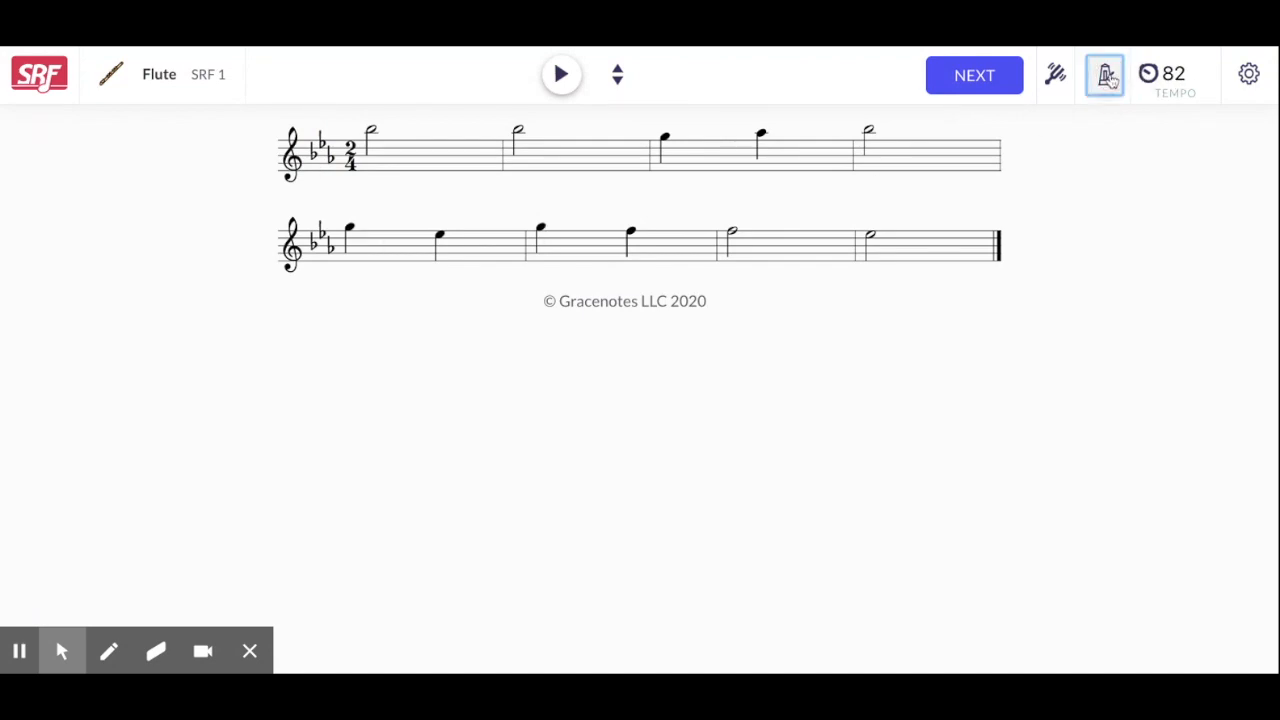
Step: Adjust the tempo up to 90 then down to 66, and turn on the metronome
left_click(1208, 72)
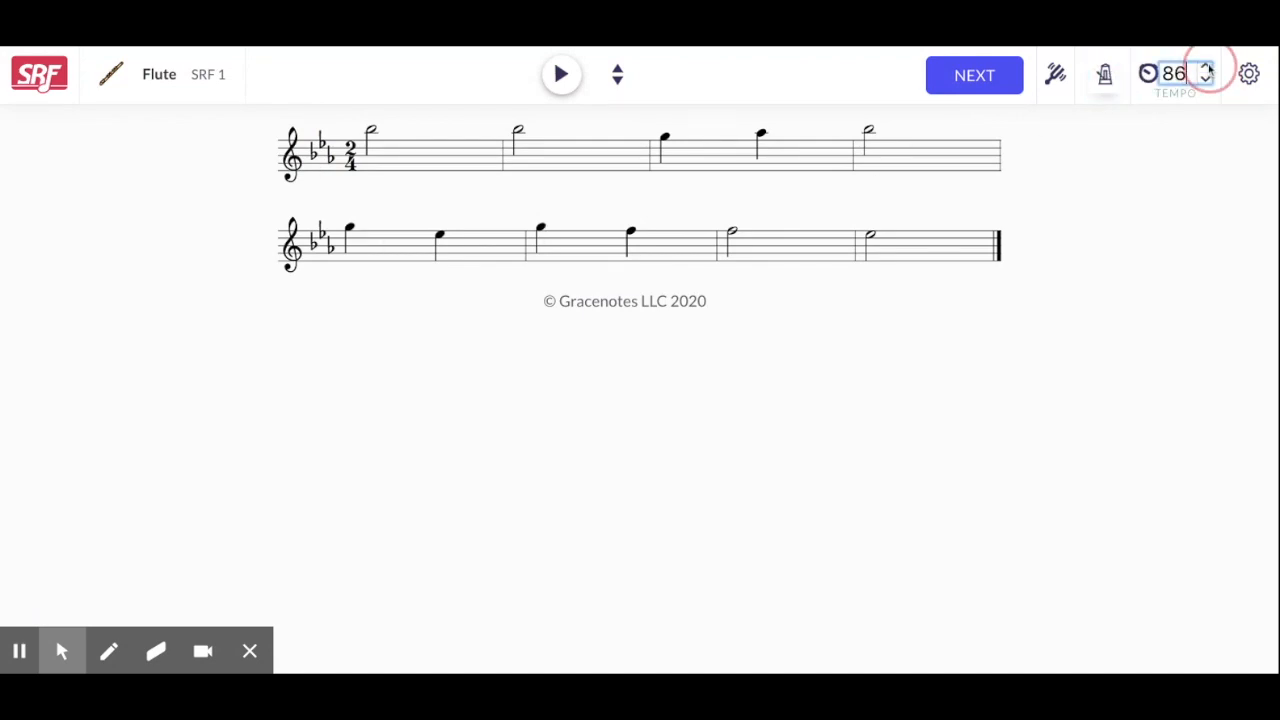
left_click(1206, 68)
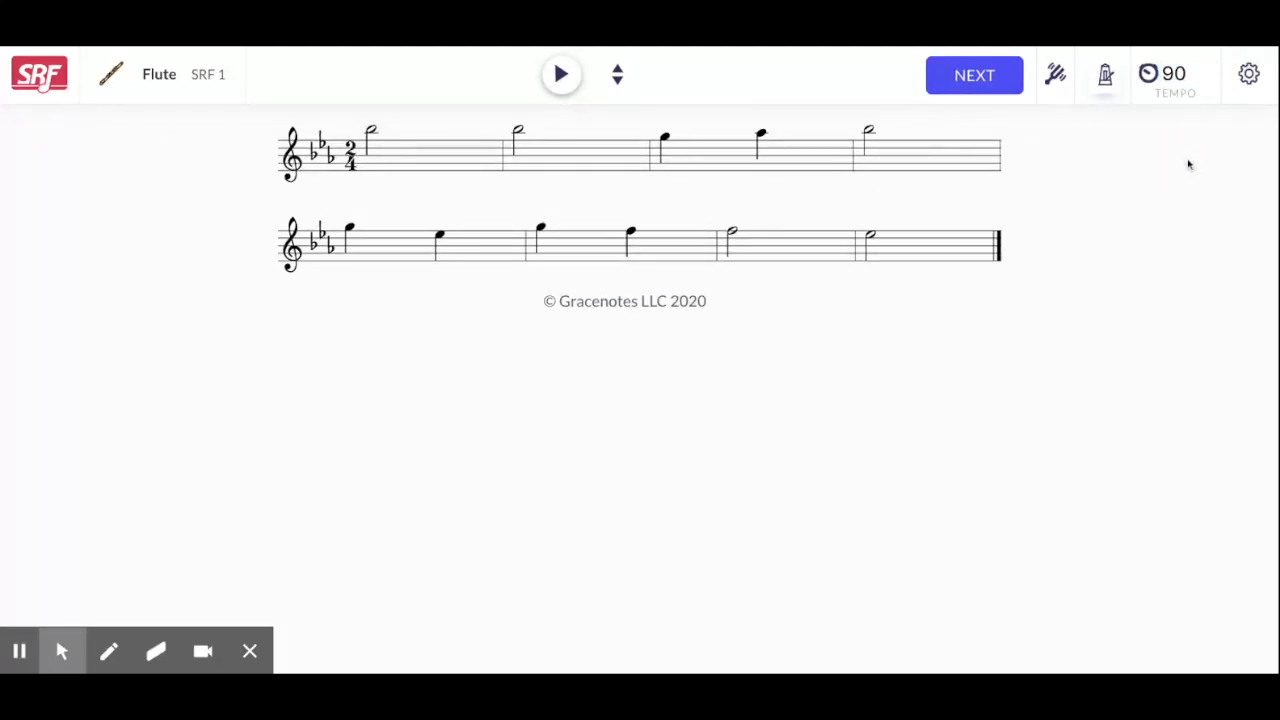
left_click(1204, 80)
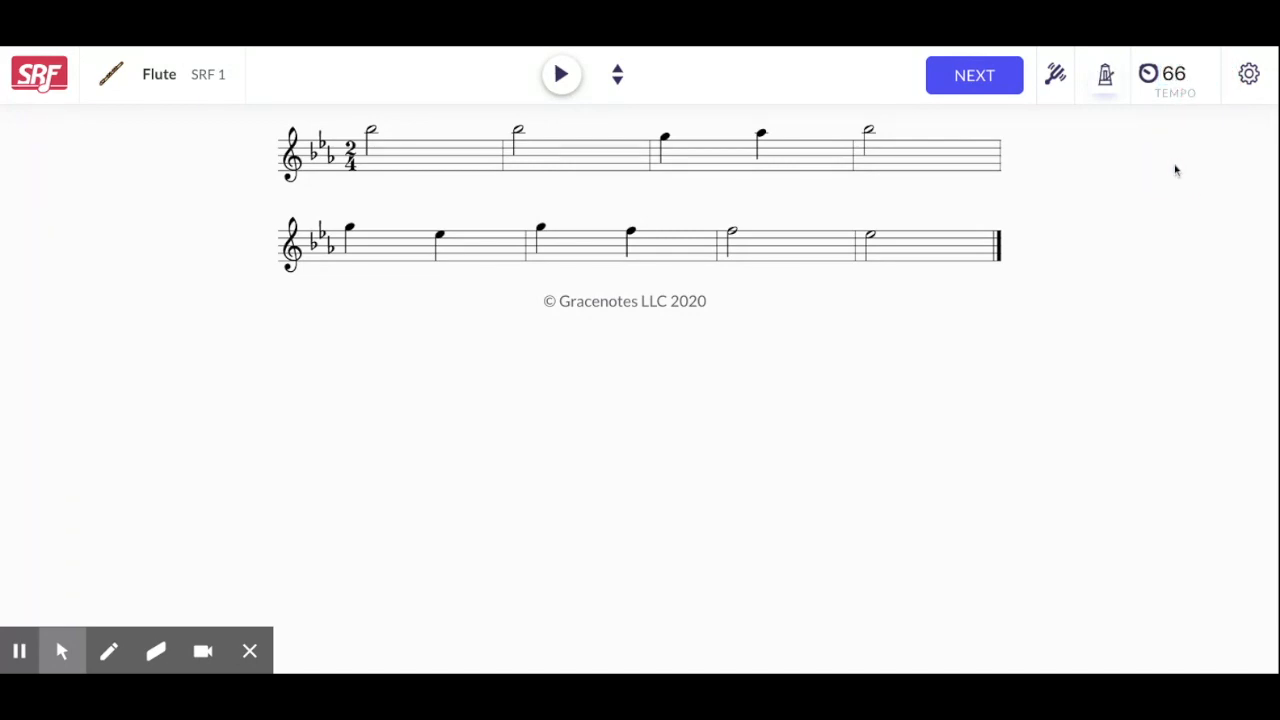
left_click(1104, 74)
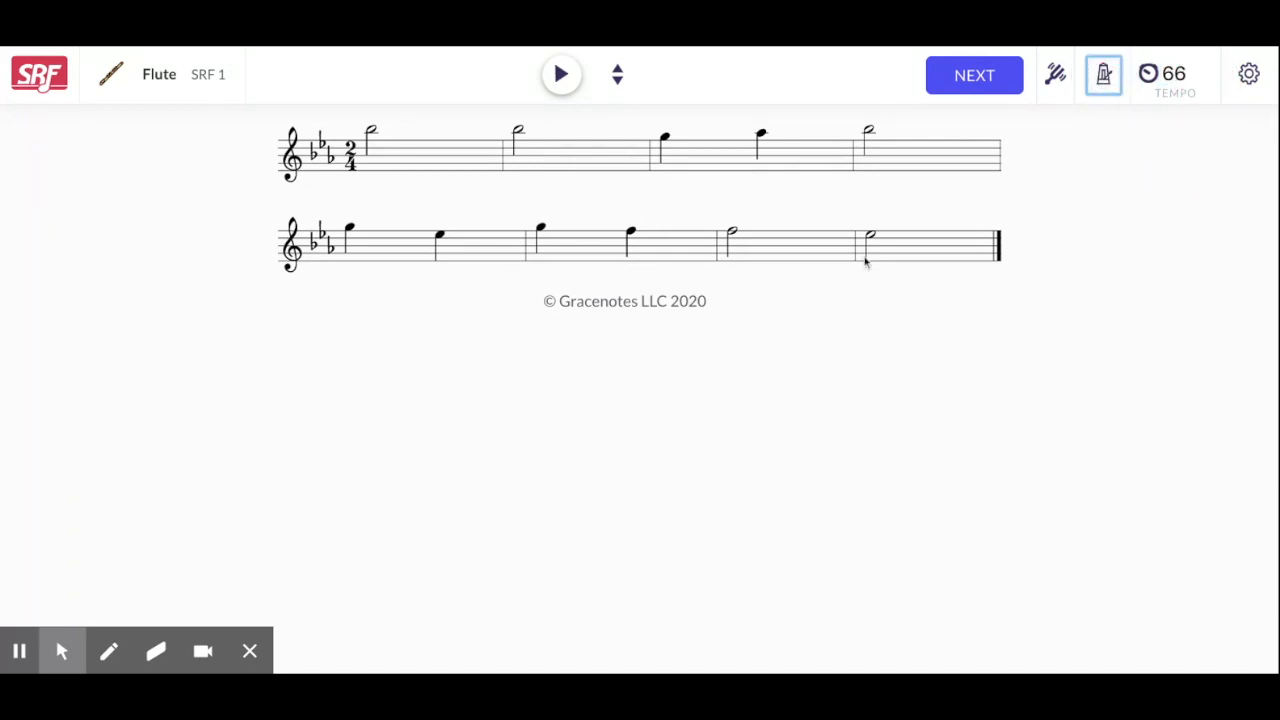
mouse_move(560, 136)
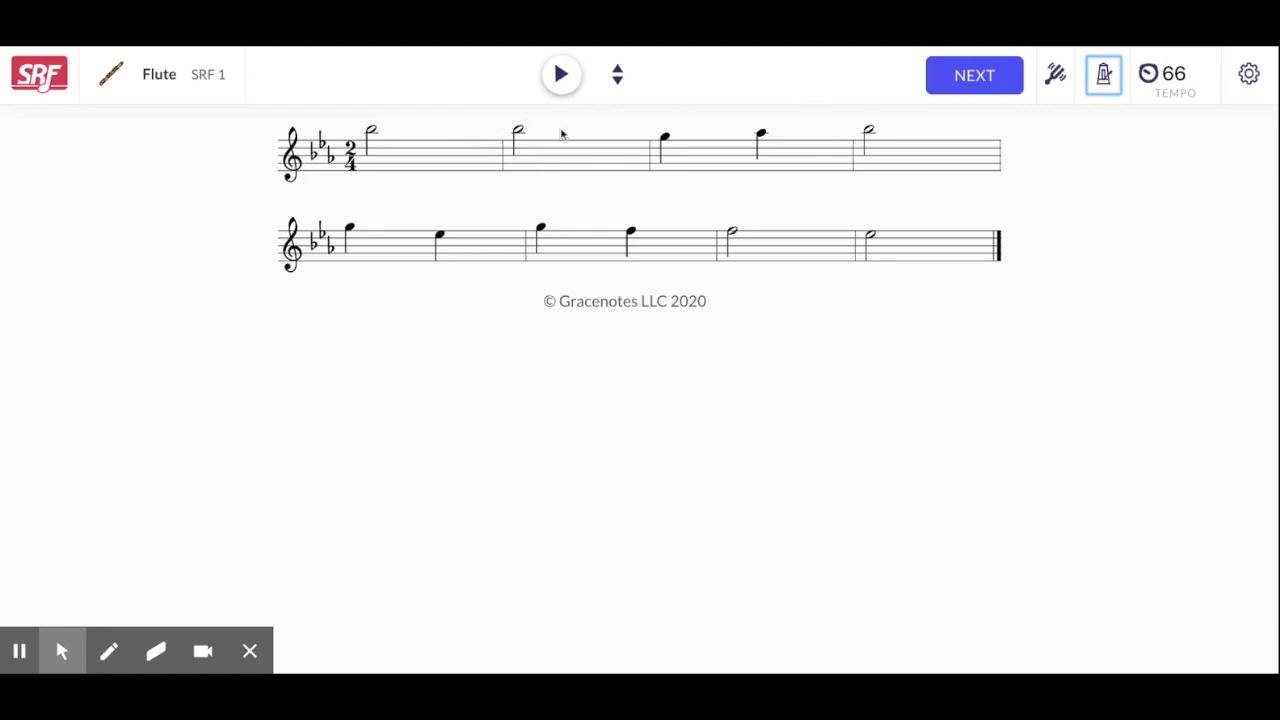
mouse_move(676, 76)
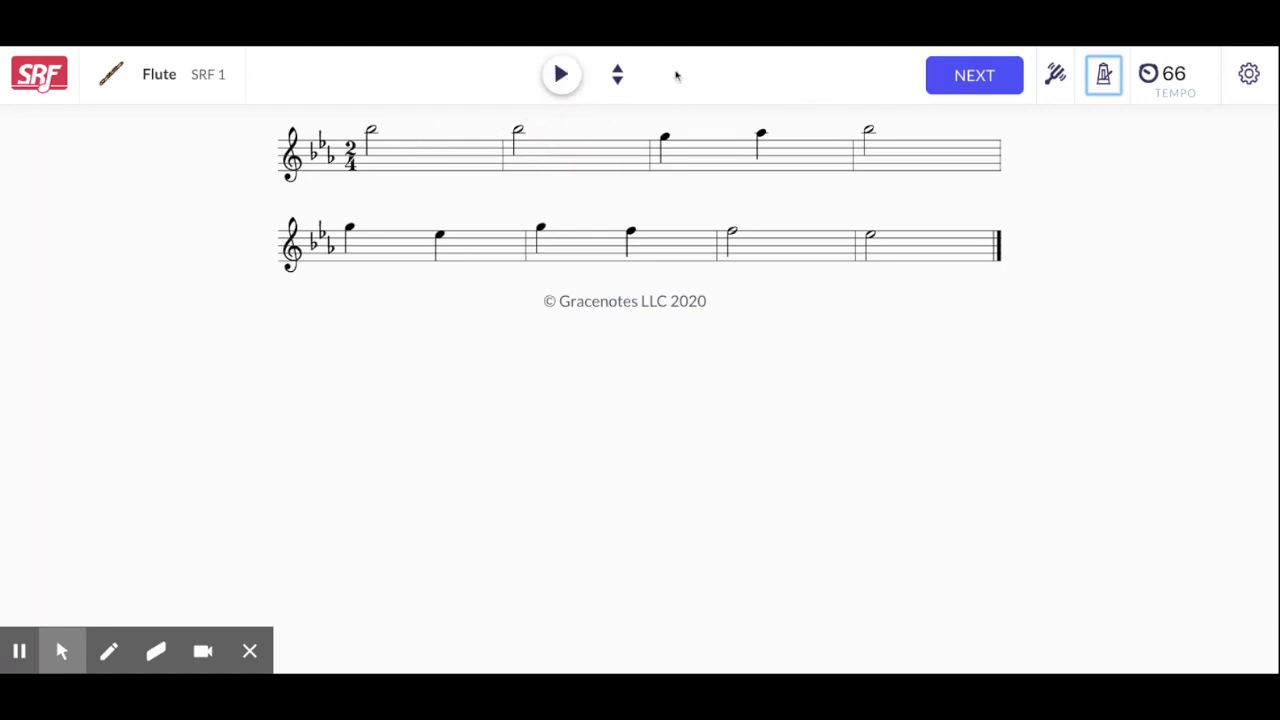
Step: Play back the exercise and raise the tempo to 78 during playback
left_click(560, 74)
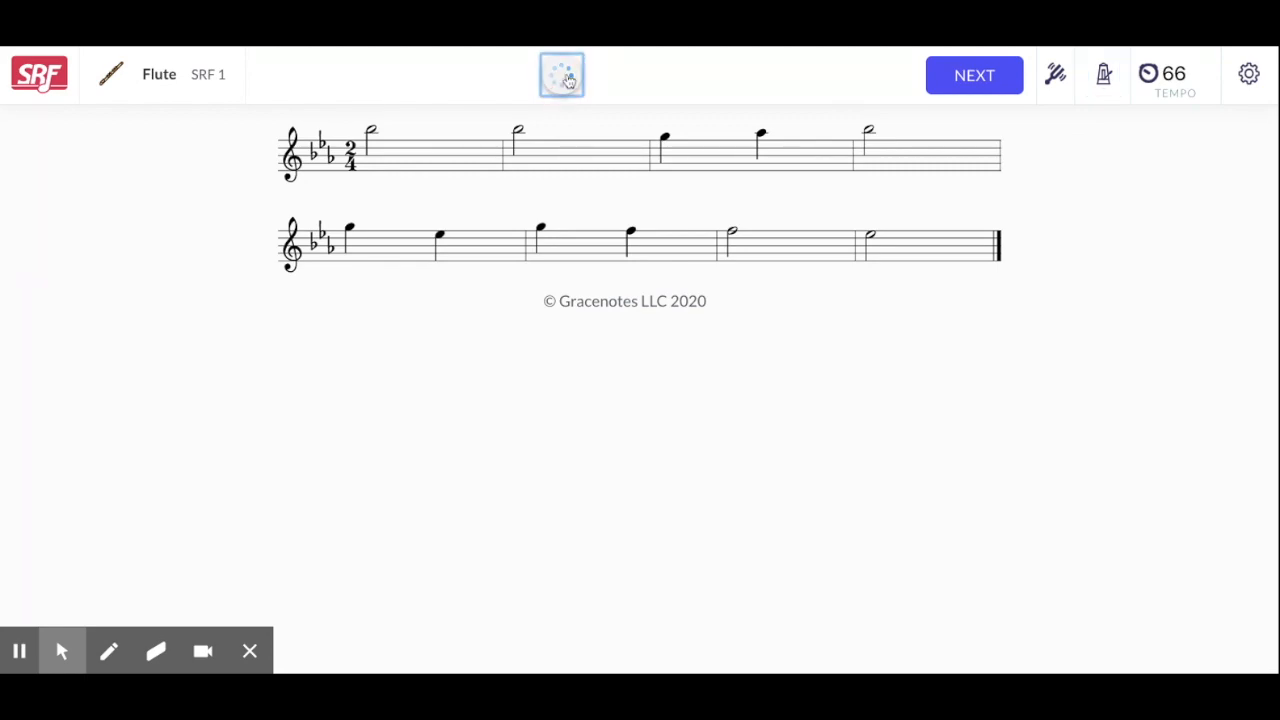
left_click(562, 76)
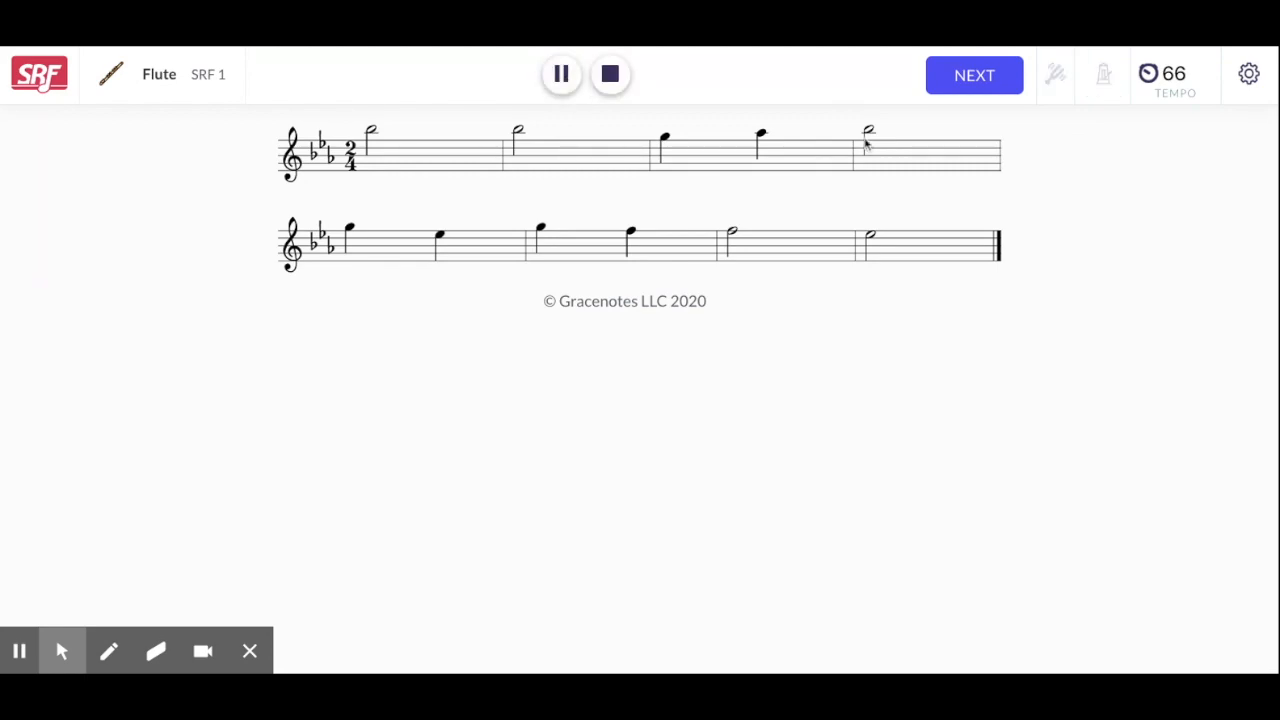
left_click(1206, 68)
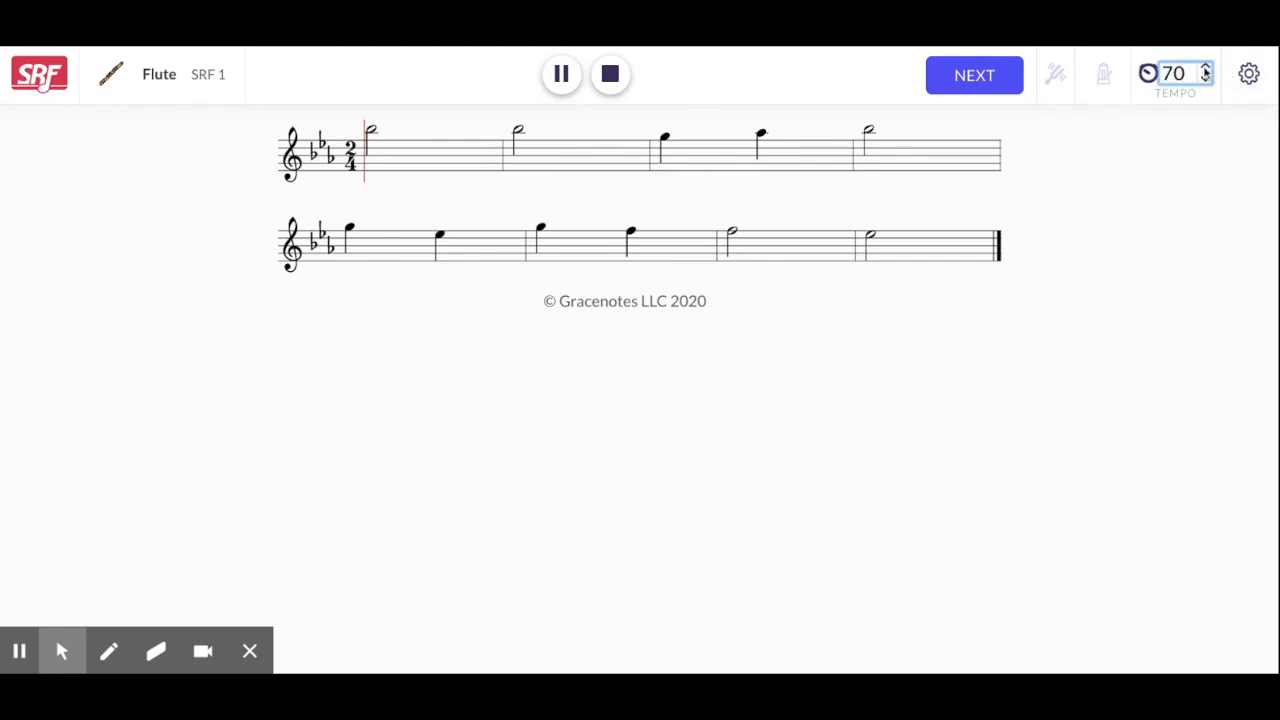
left_click(1206, 68)
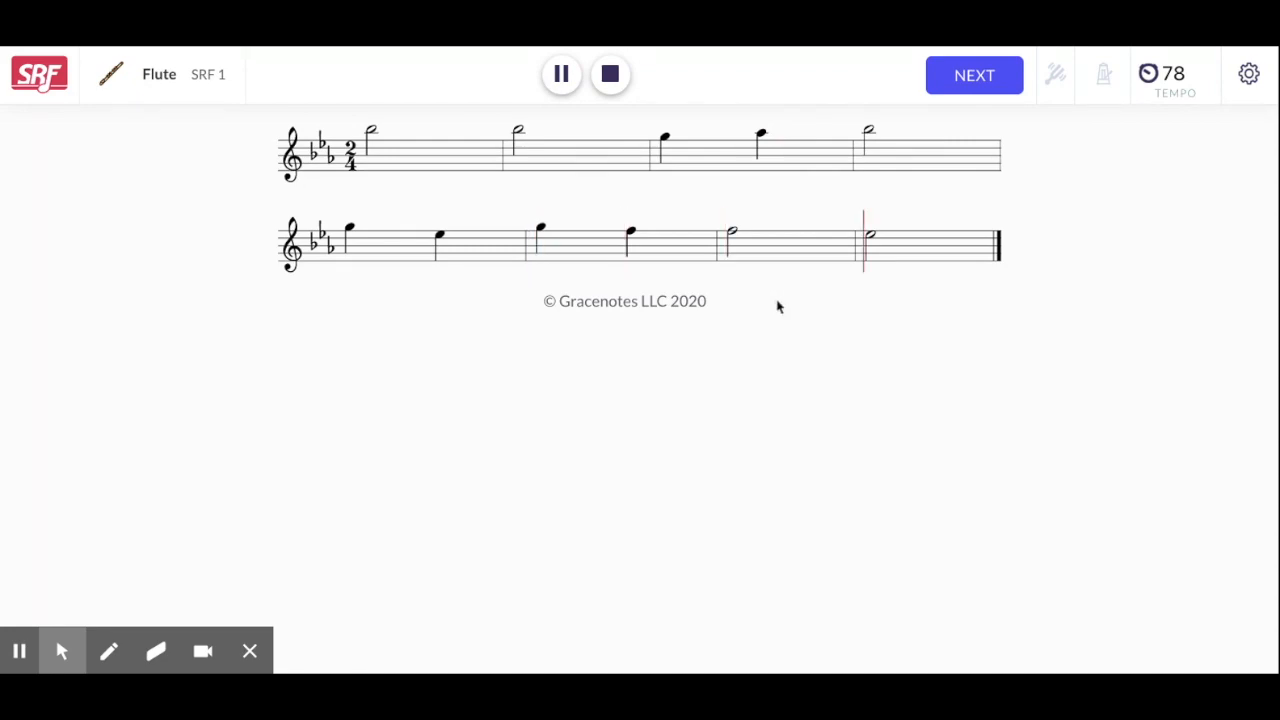
Step: Generate new exercises three times, ending on a C major 4/4 melody
left_click(610, 74)
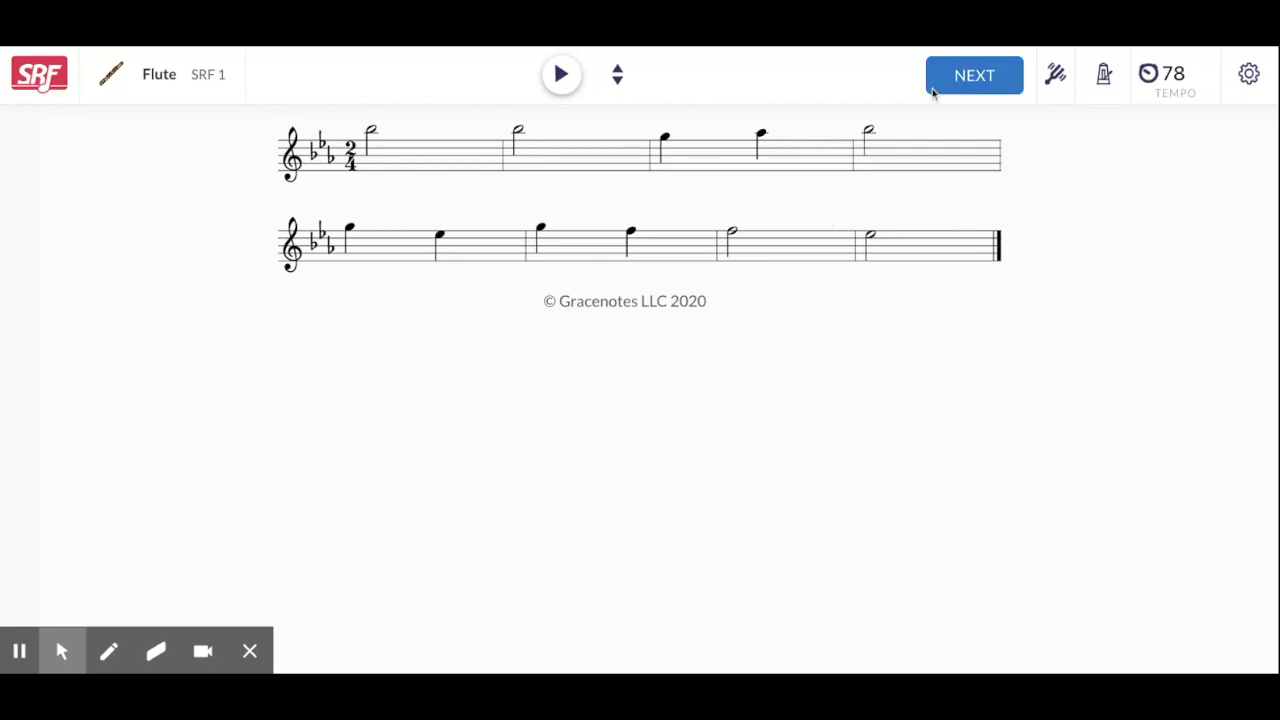
left_click(974, 76)
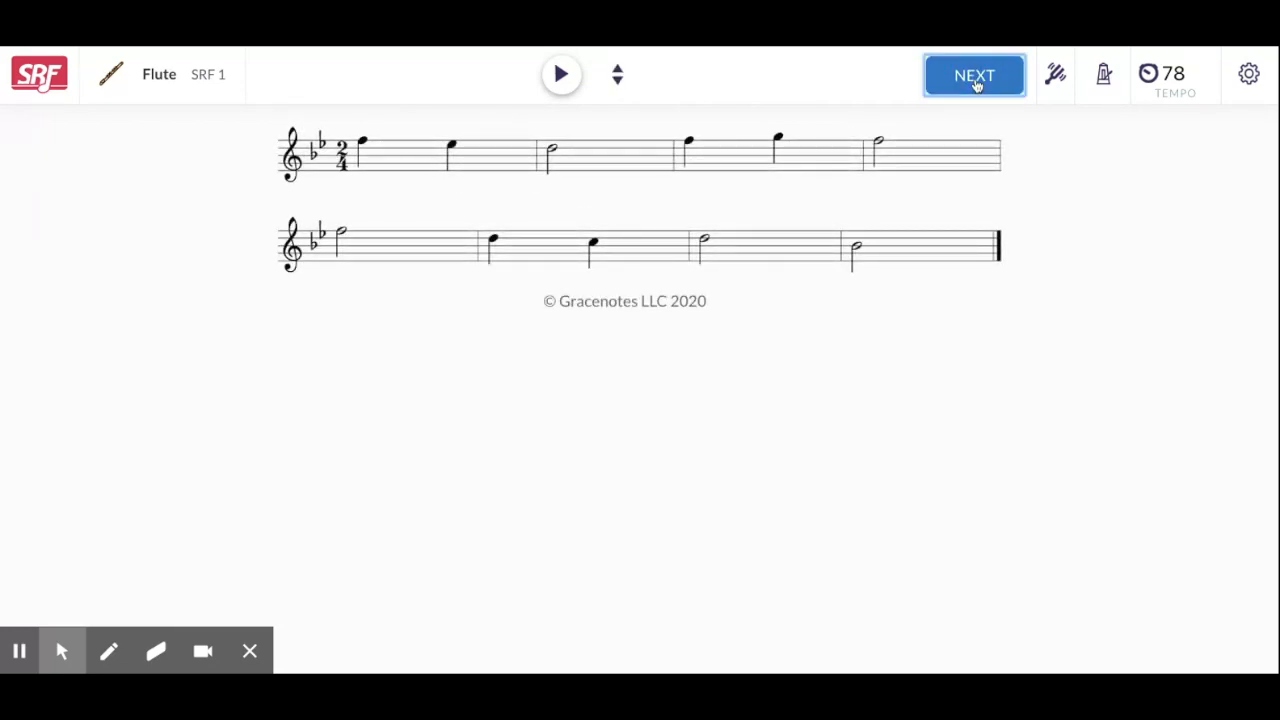
left_click(974, 76)
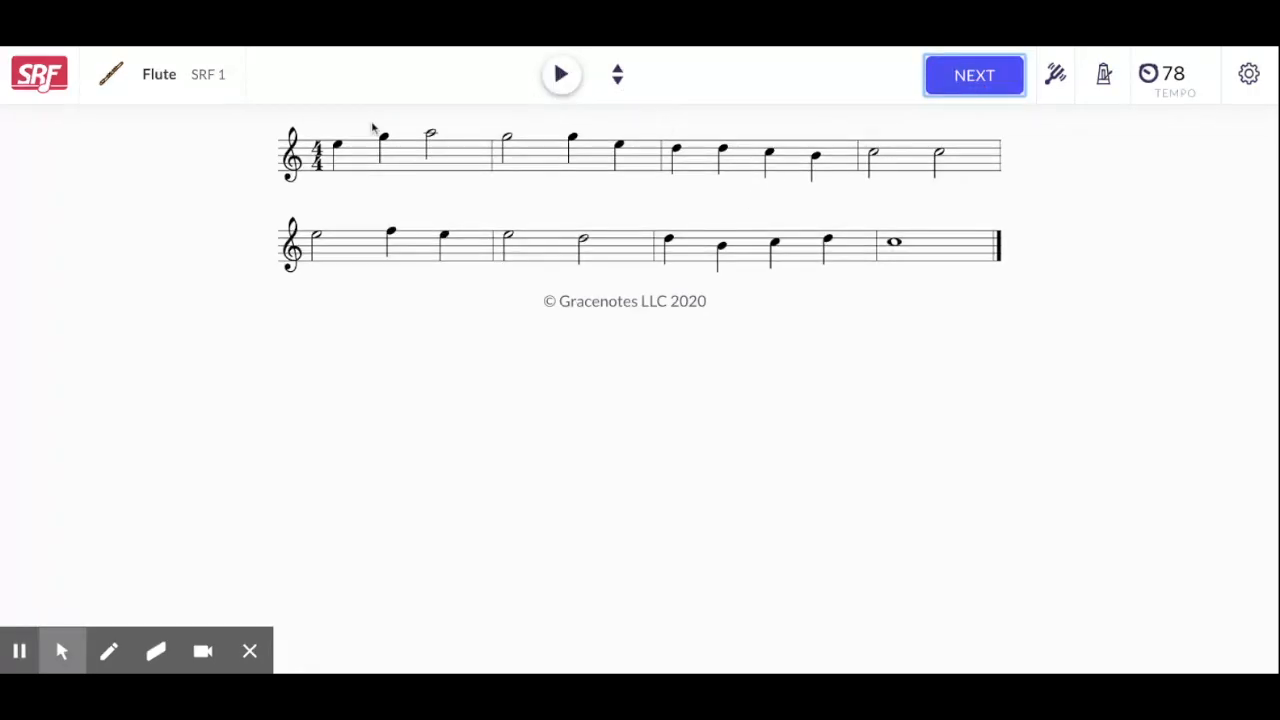
mouse_move(316, 170)
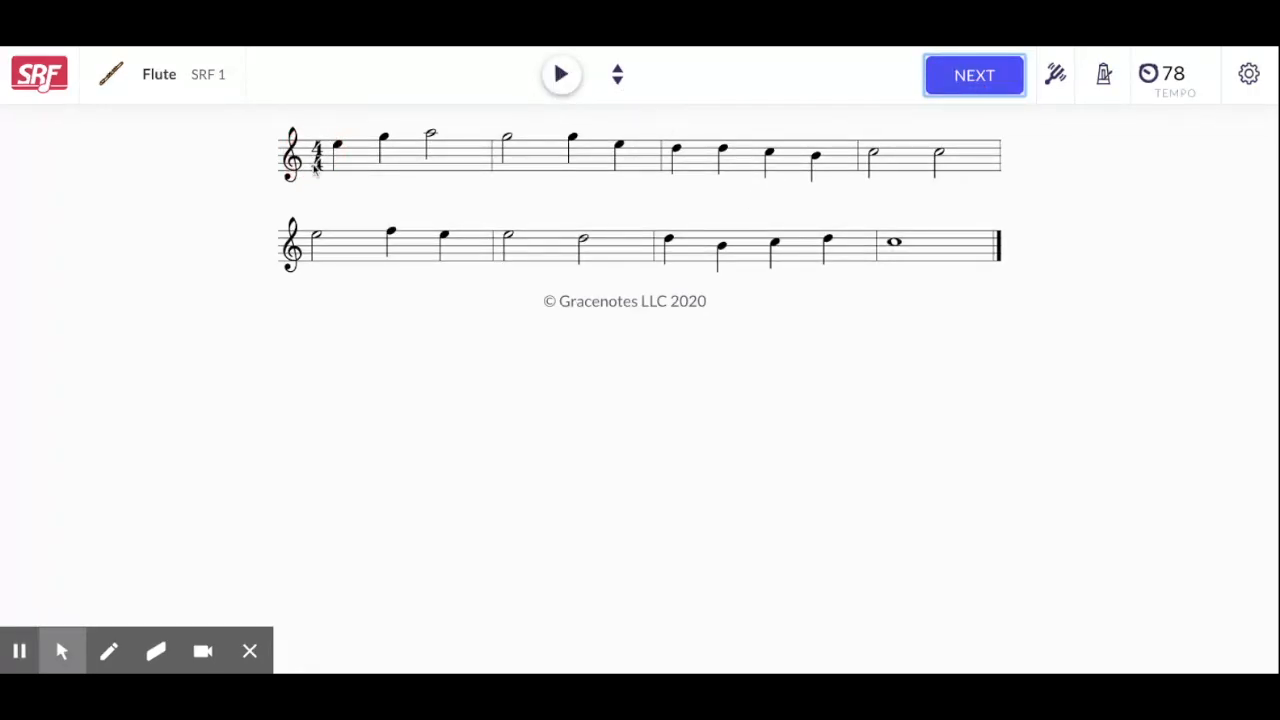
Step: Return to setup and switch the instrument from Flute to Brass > Trombone
left_click(972, 74)
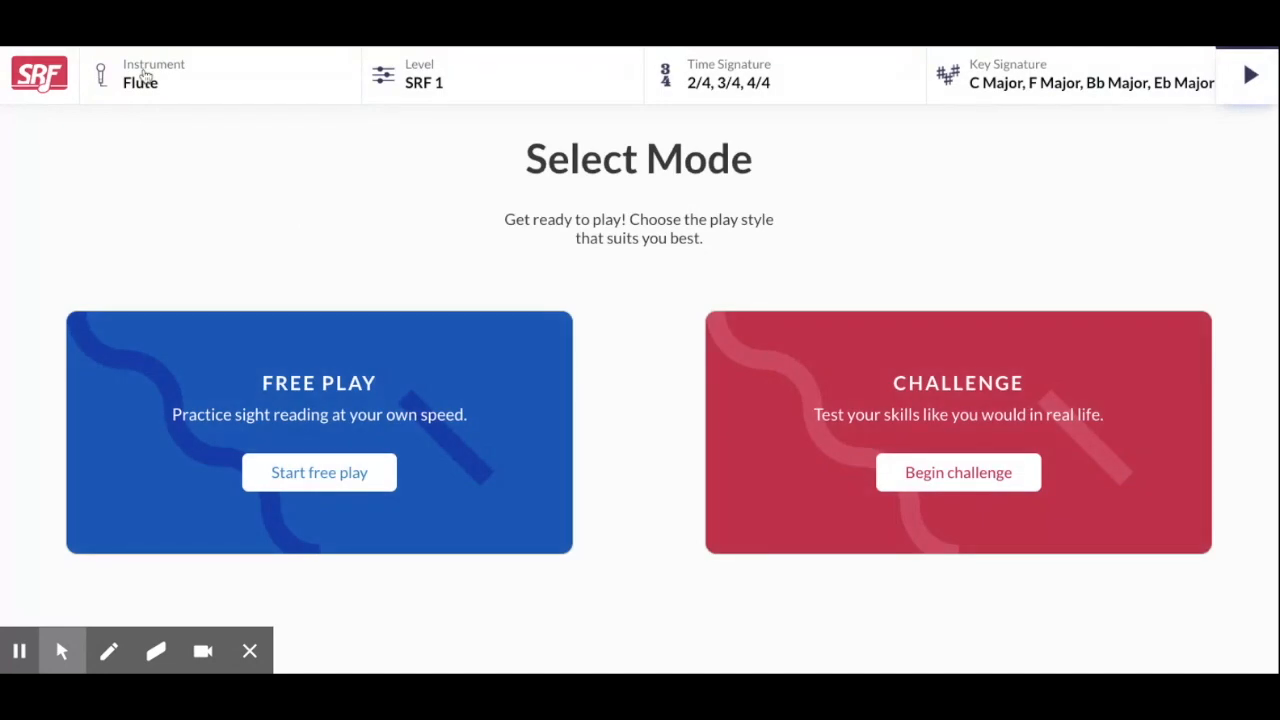
left_click(144, 76)
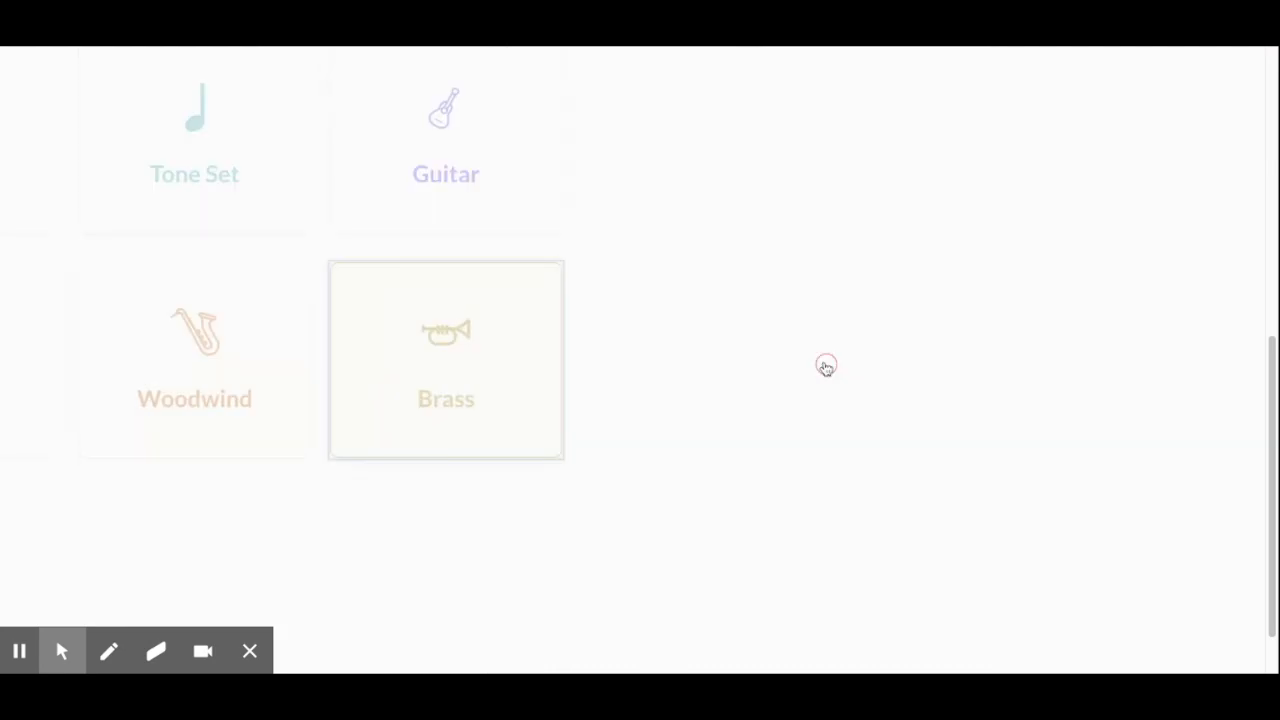
left_click(444, 360)
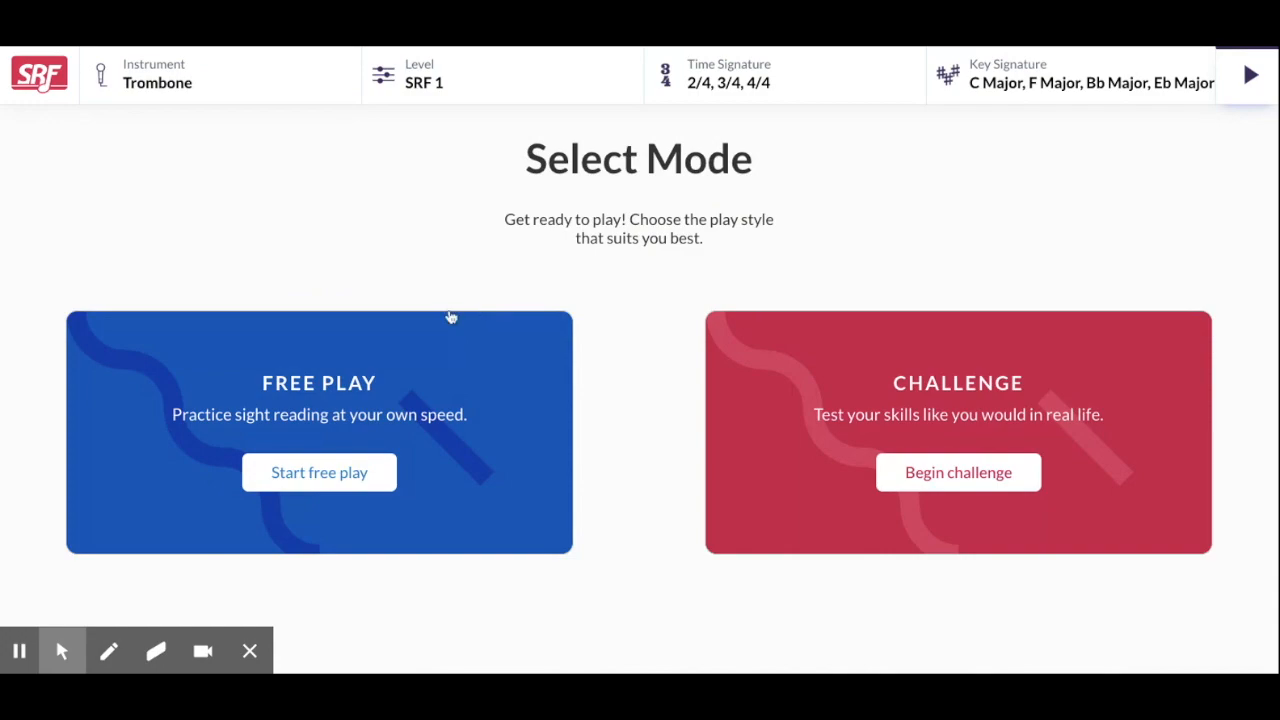
Step: Make a custom level allowing half, dotted half, quarter, dotted quarter, eighth notes and quarter rests
left_click(420, 76)
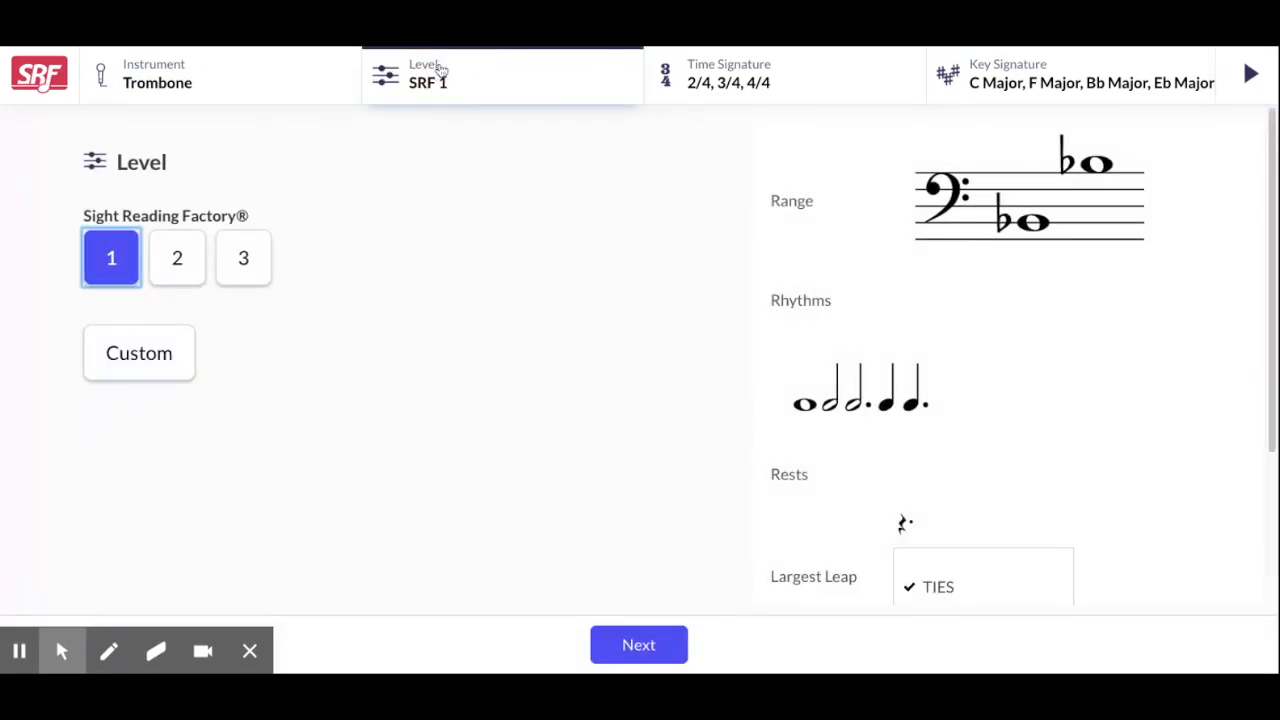
left_click(138, 352)
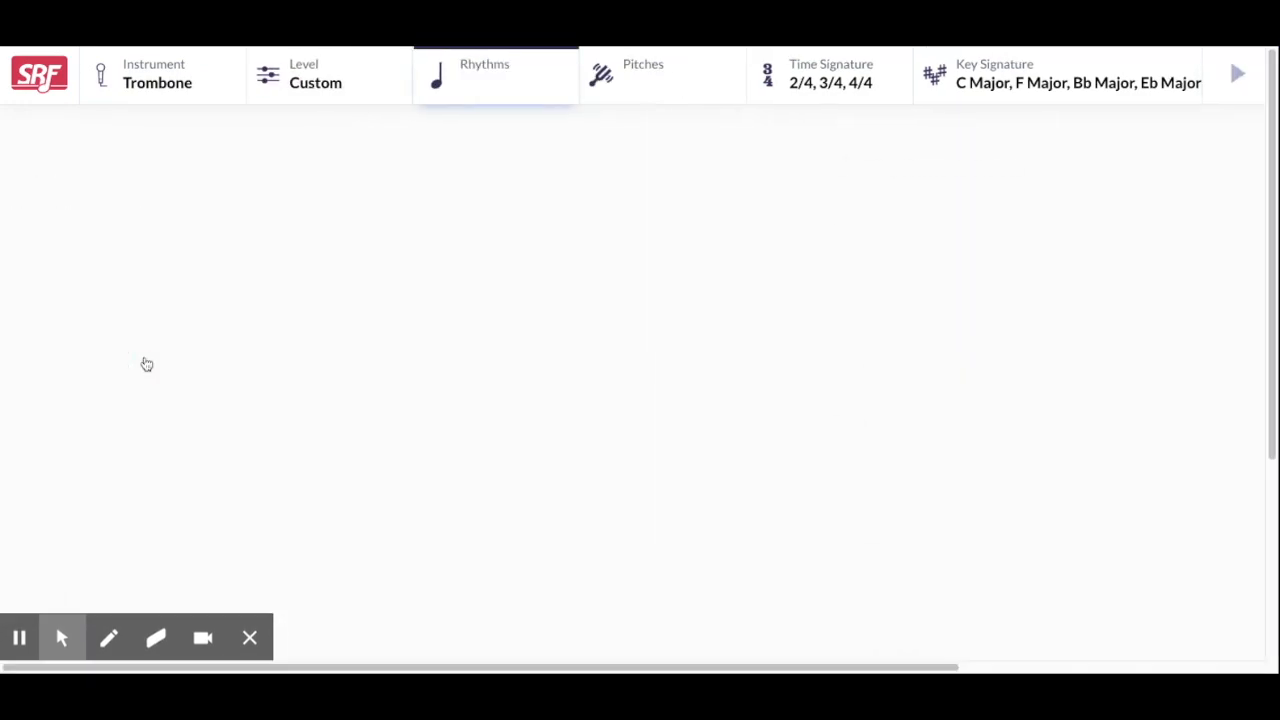
left_click(484, 72)
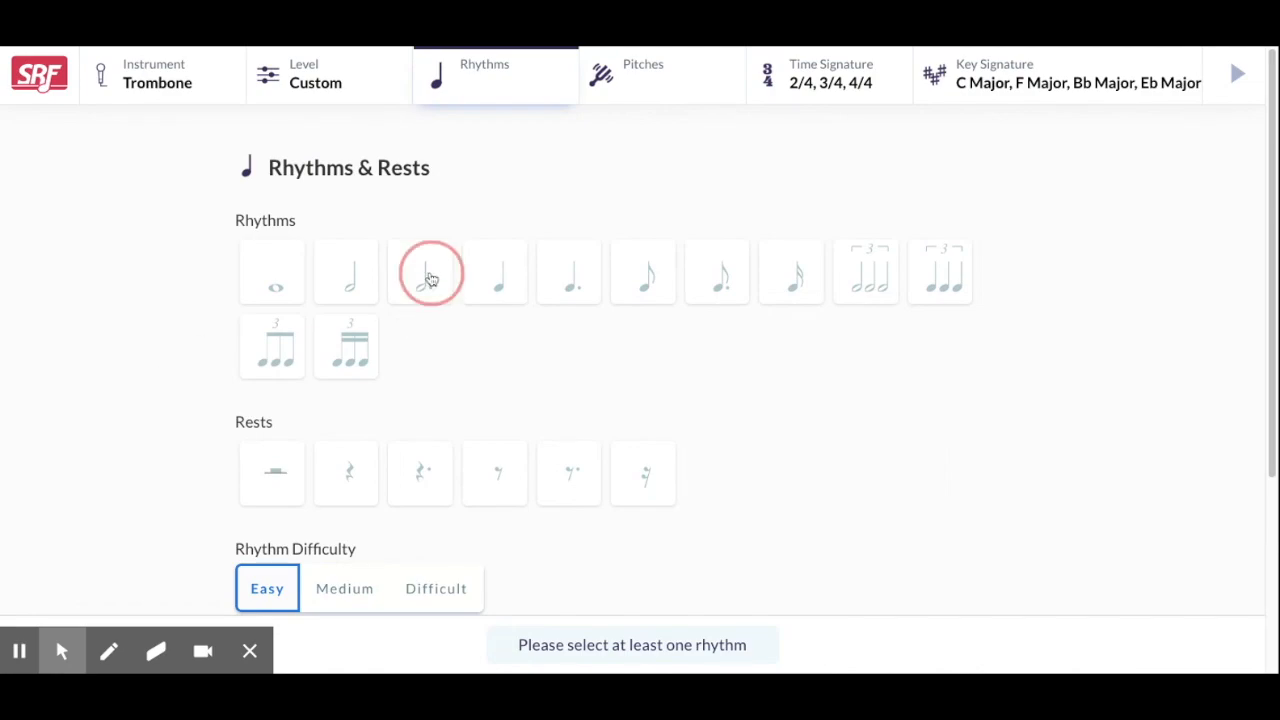
left_click(420, 272)
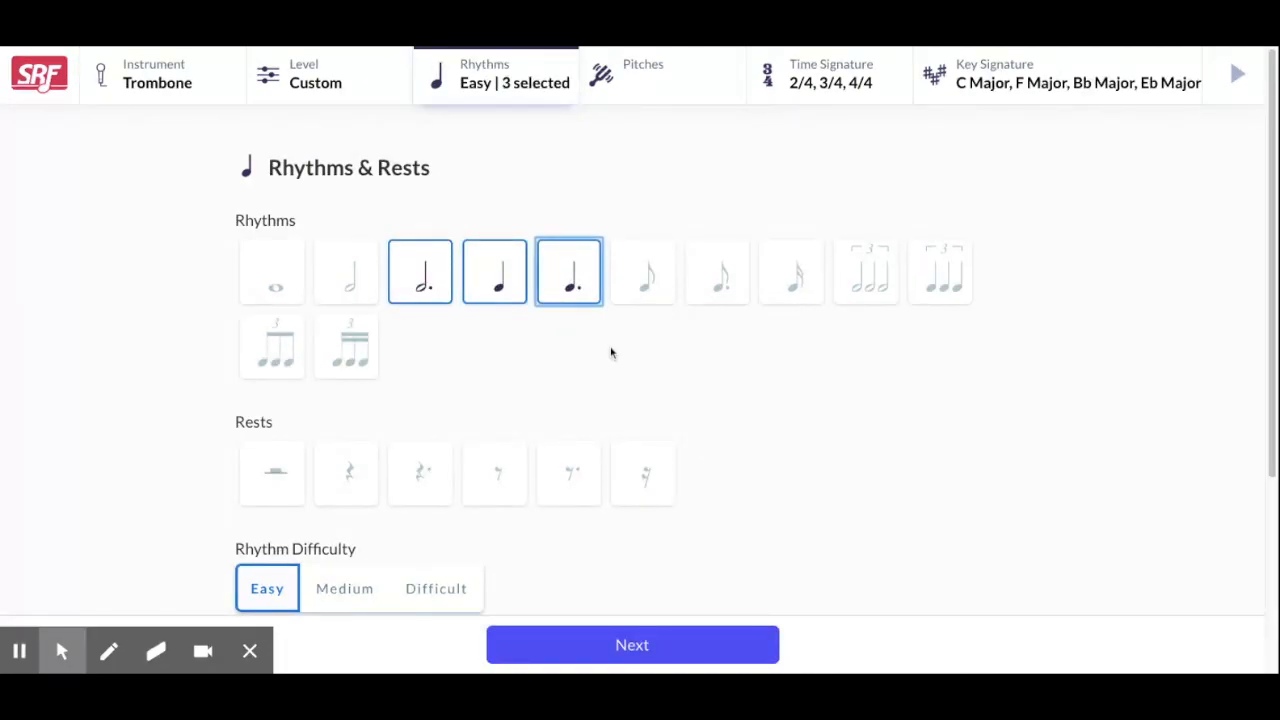
left_click(644, 272)
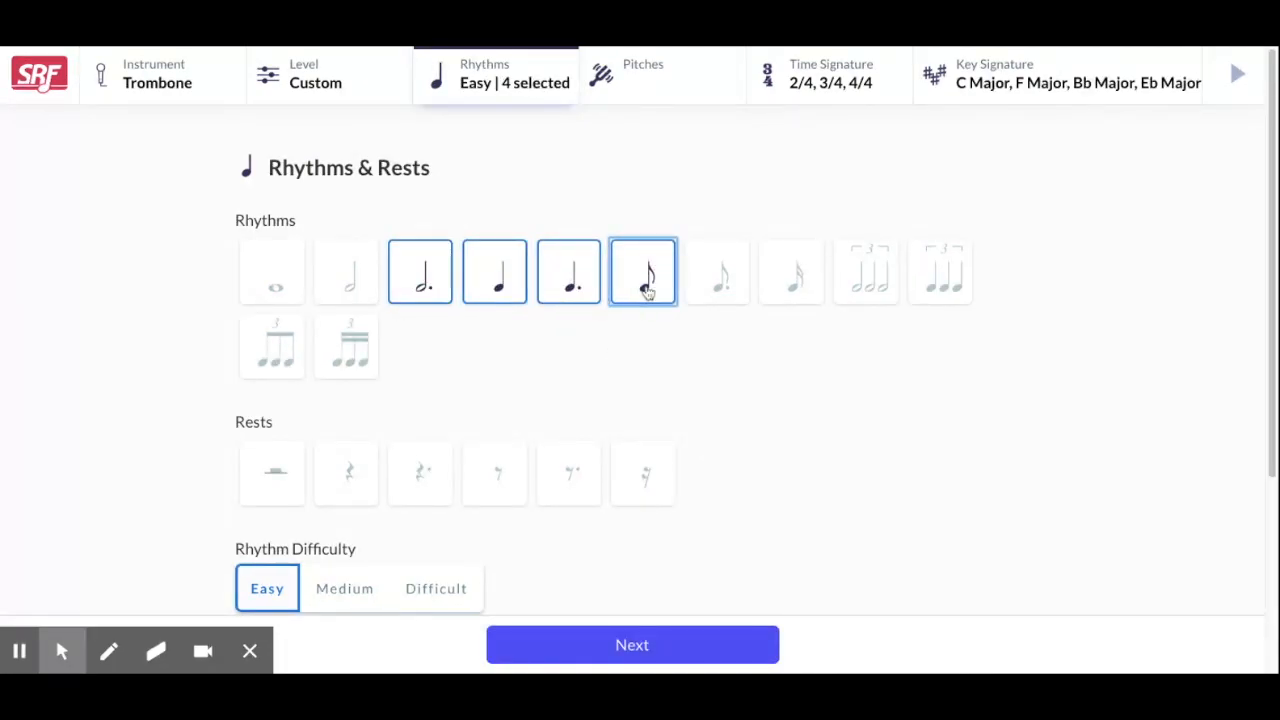
left_click(344, 472)
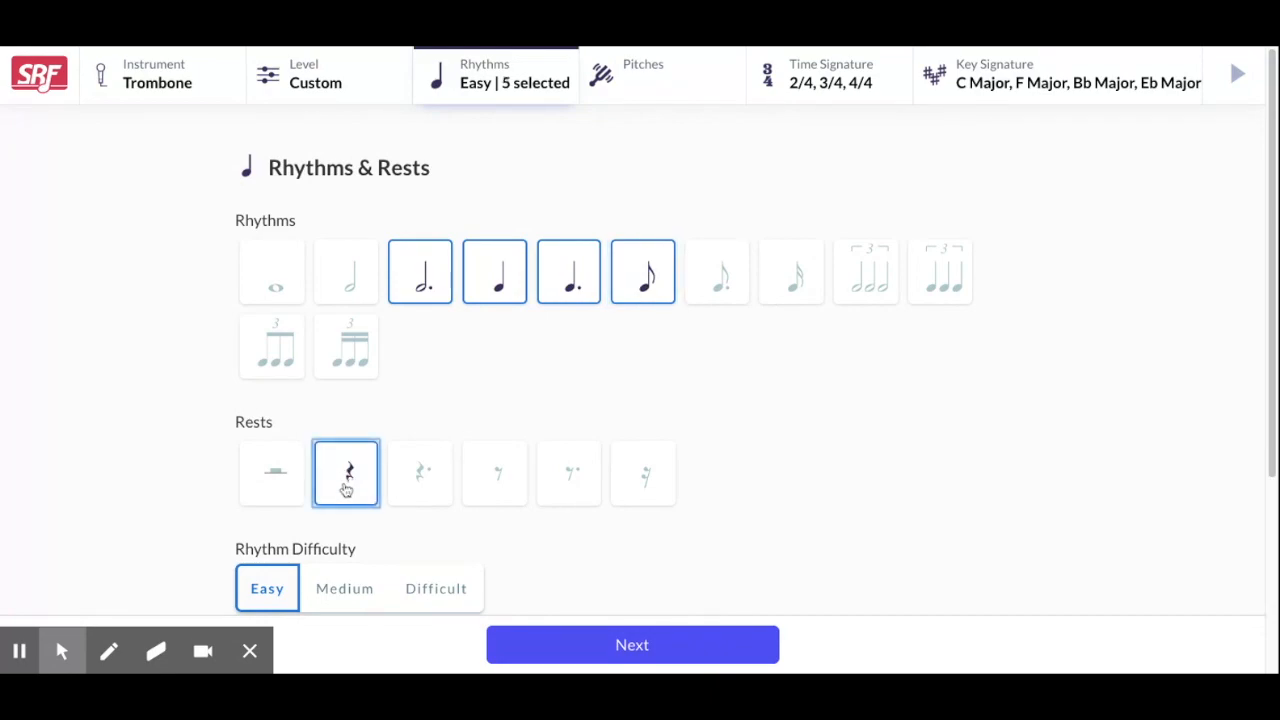
left_click(344, 272)
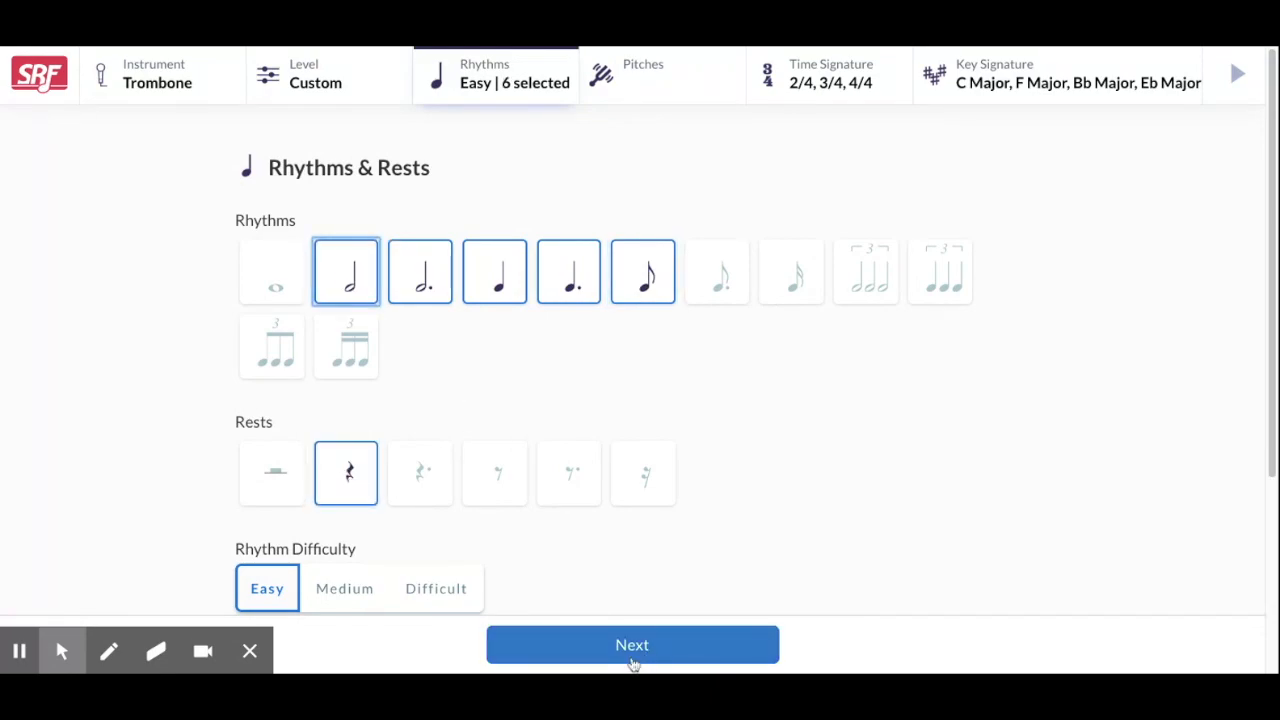
Step: Raise the top range note, cap leaps at a 4th, and continue to mode selection
left_click(632, 644)
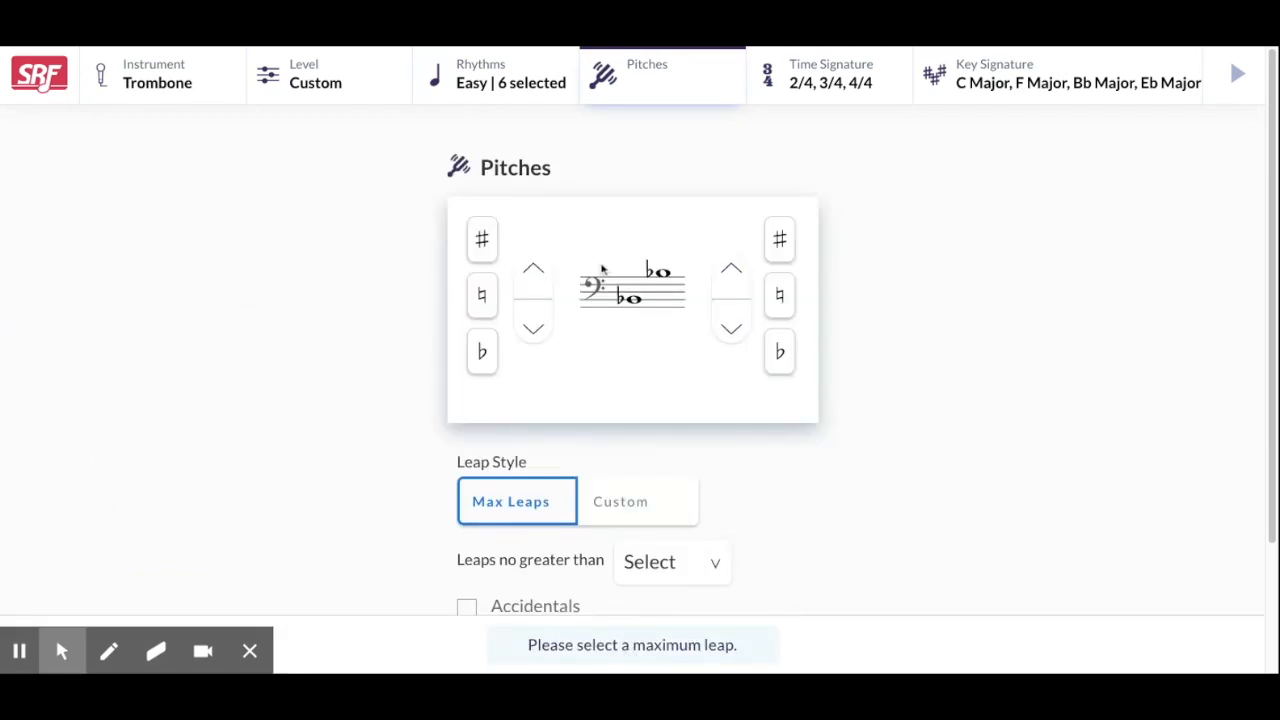
mouse_move(732, 274)
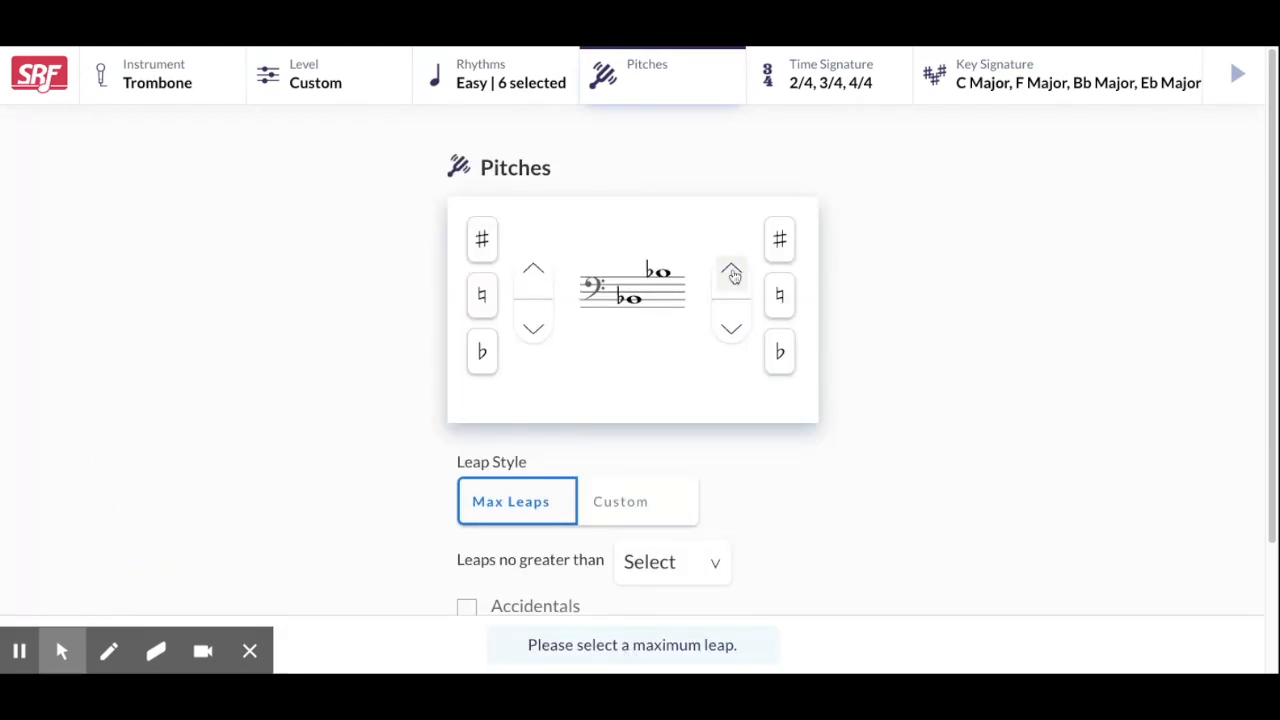
left_click(730, 276)
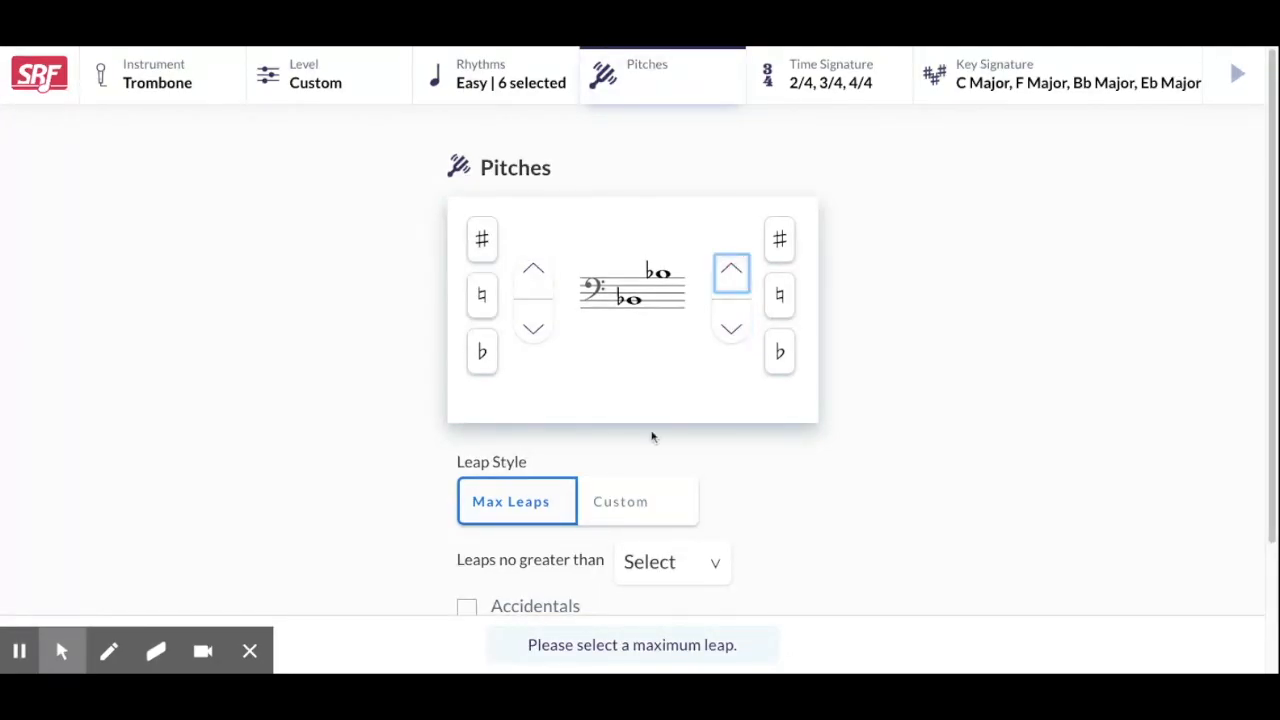
mouse_move(716, 564)
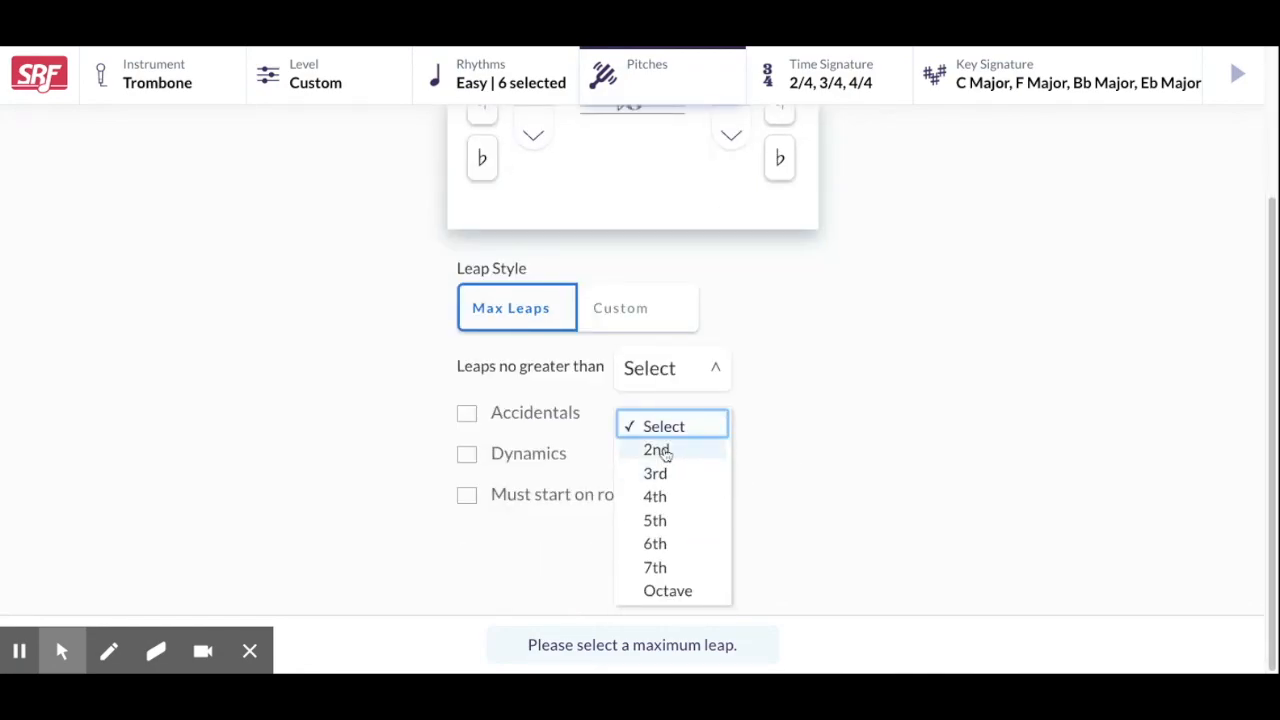
left_click(656, 448)
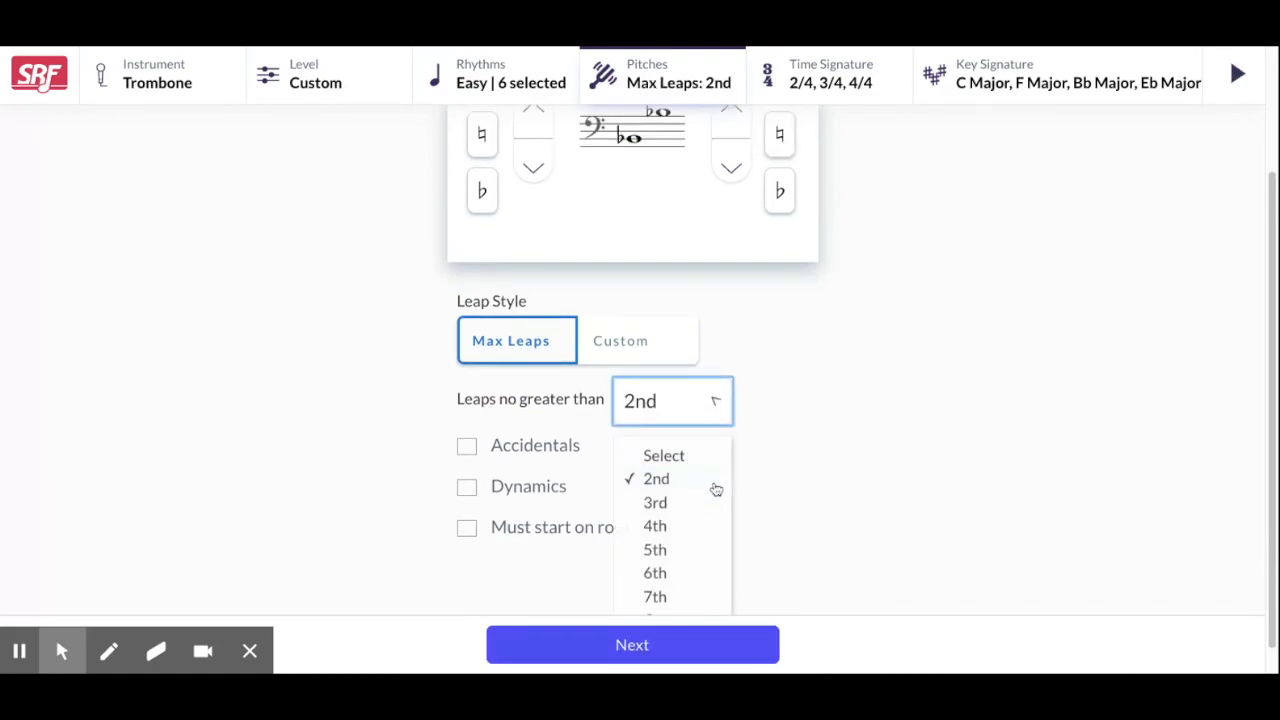
left_click(654, 524)
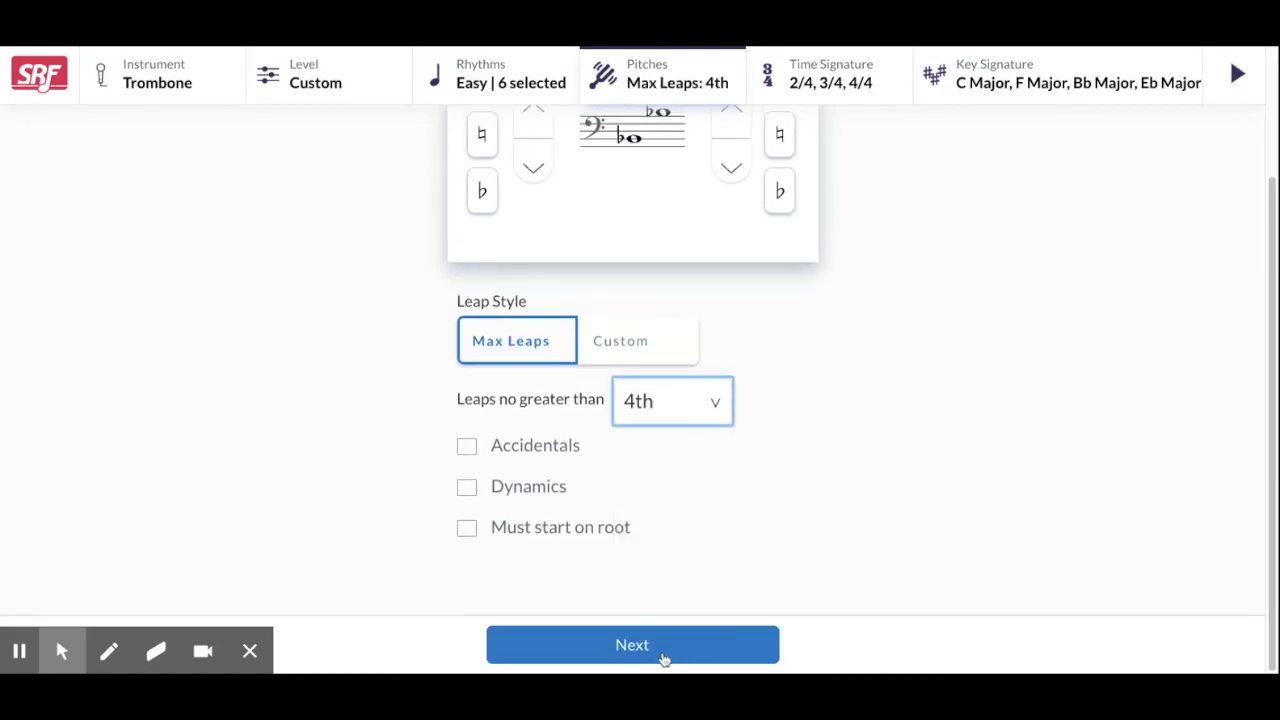
left_click(632, 644)
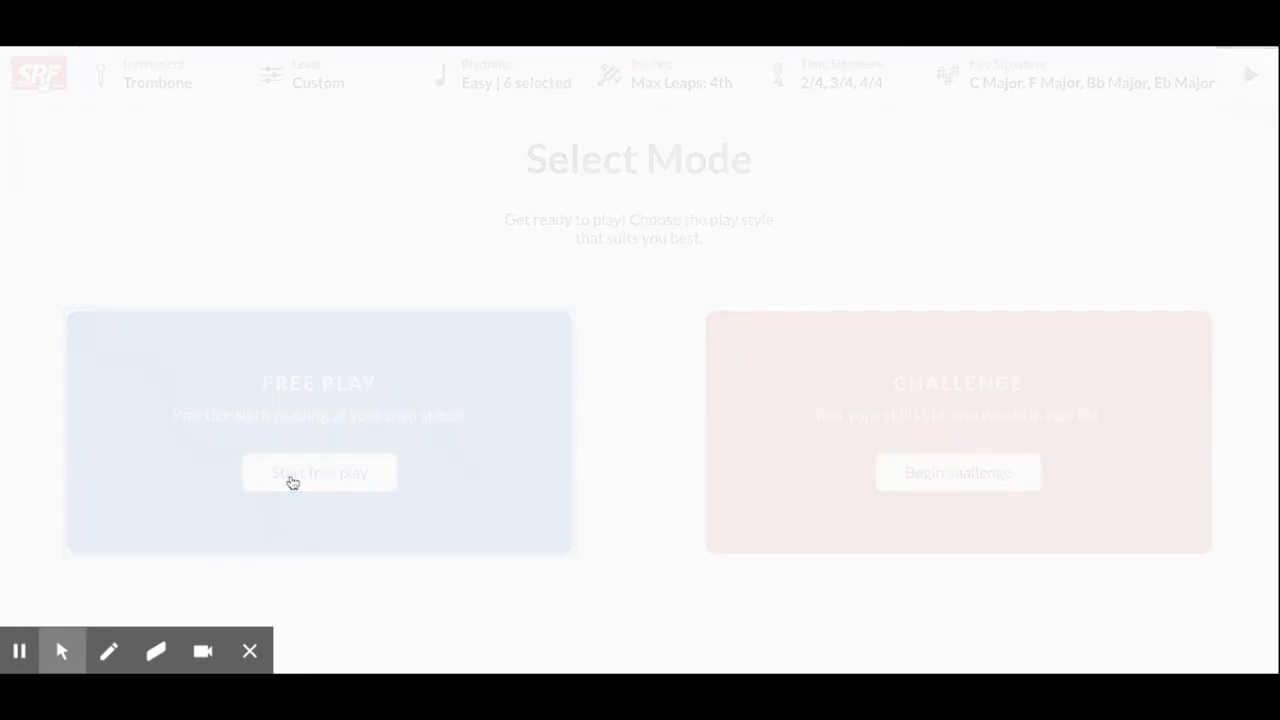
Step: Start free practice, play back the trombone exercise, then generate a new one
left_click(318, 472)
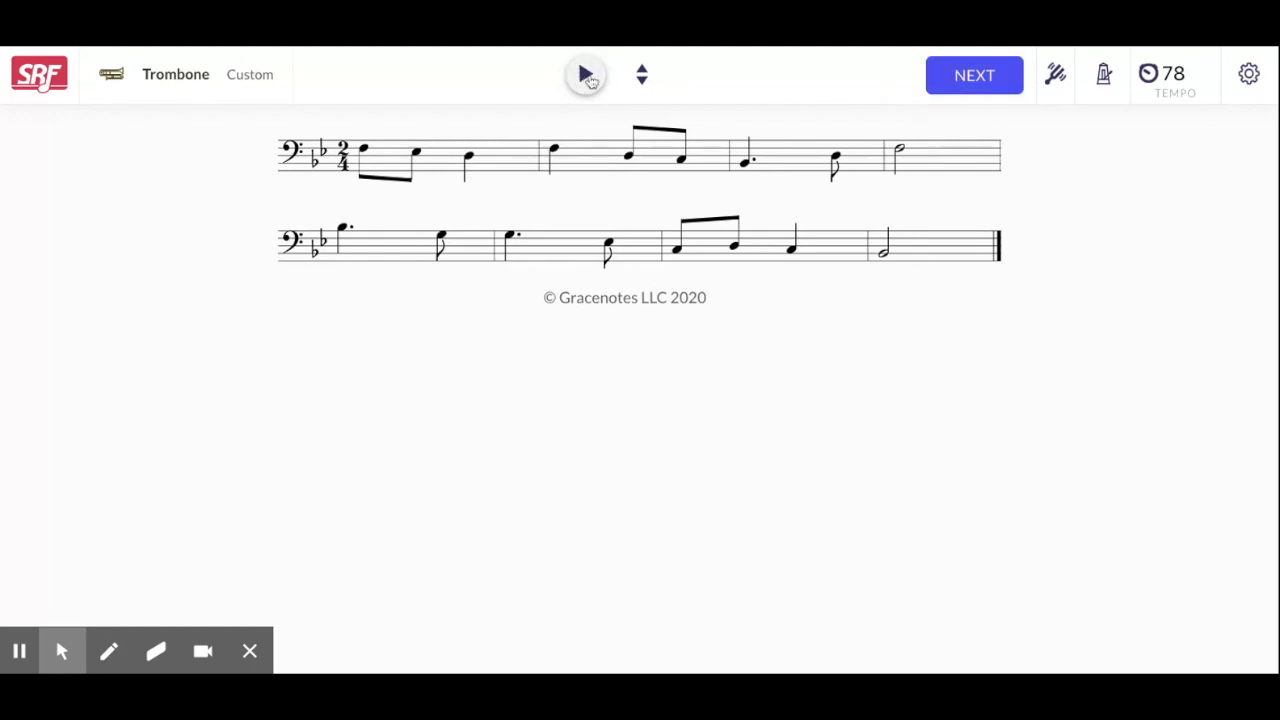
left_click(1104, 74)
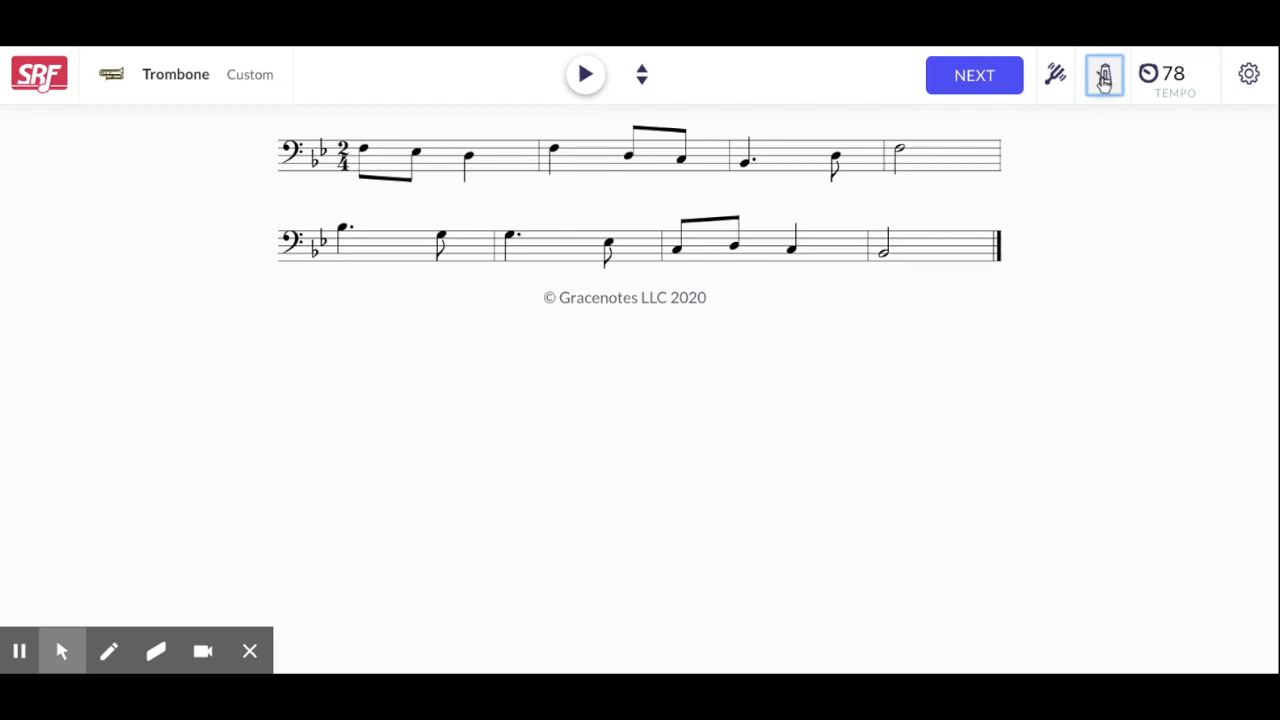
left_click(584, 74)
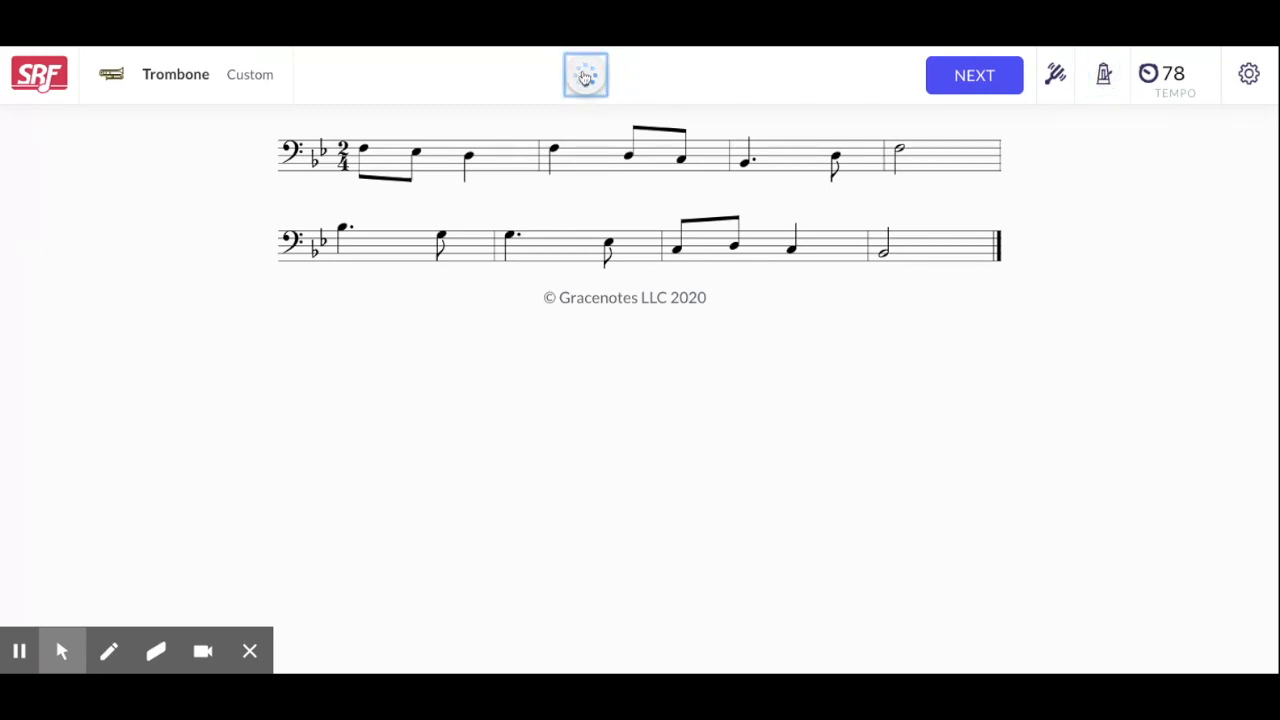
left_click(584, 74)
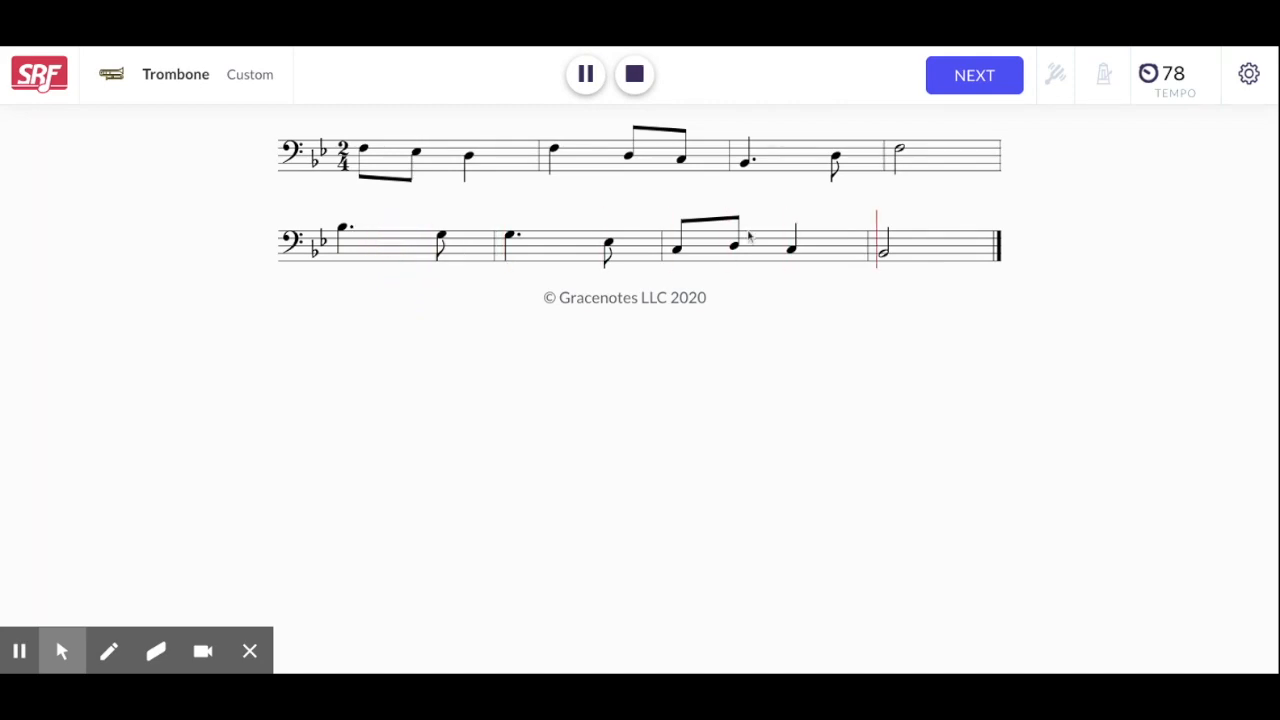
left_click(972, 74)
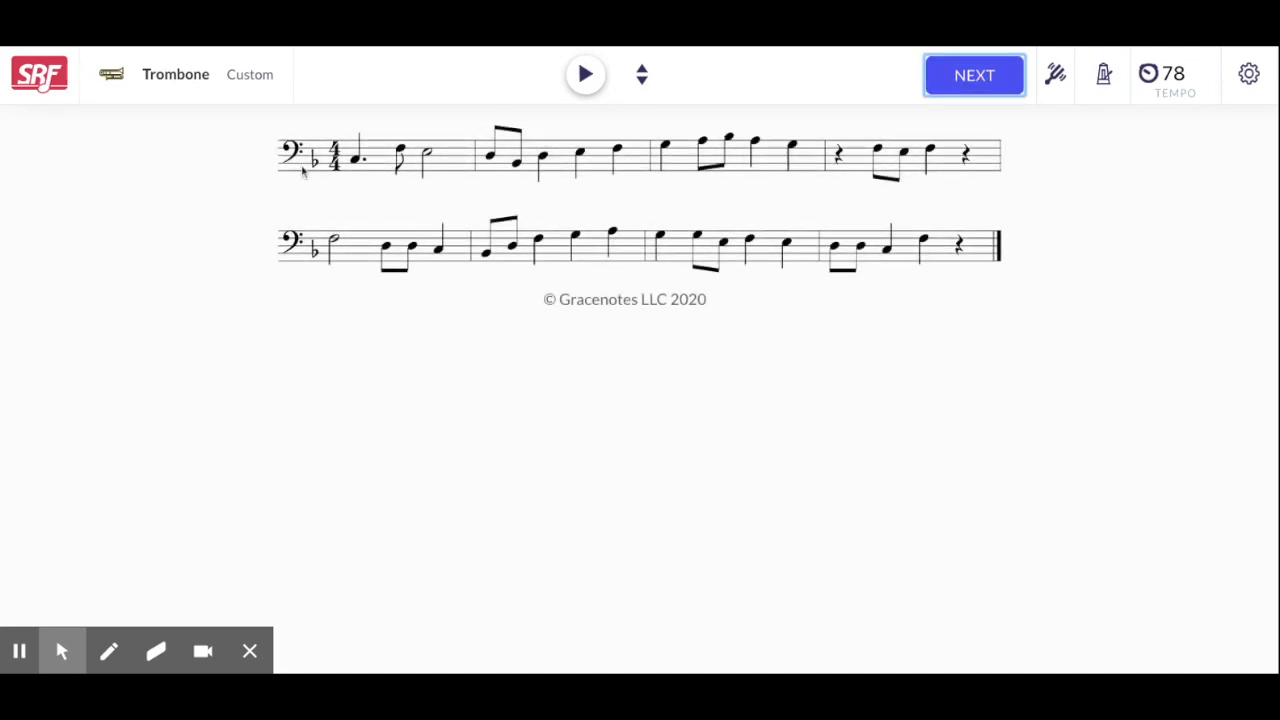
mouse_move(1168, 52)
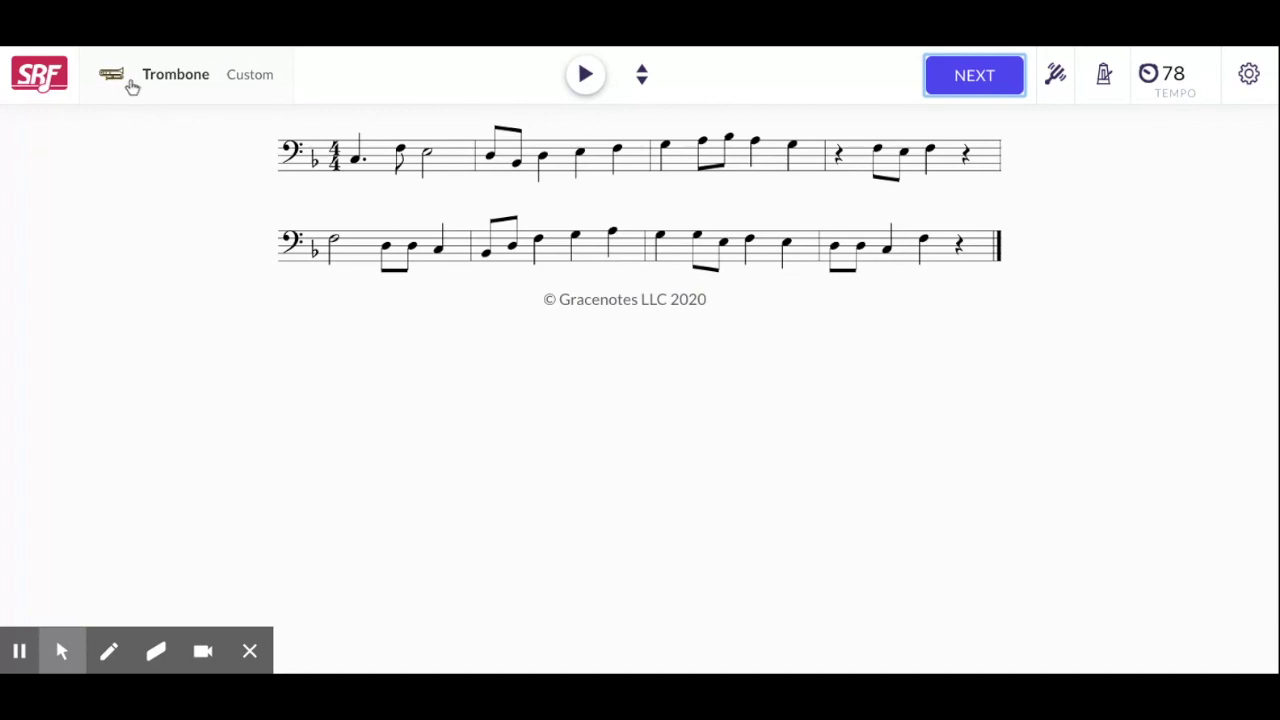
mouse_move(486, 130)
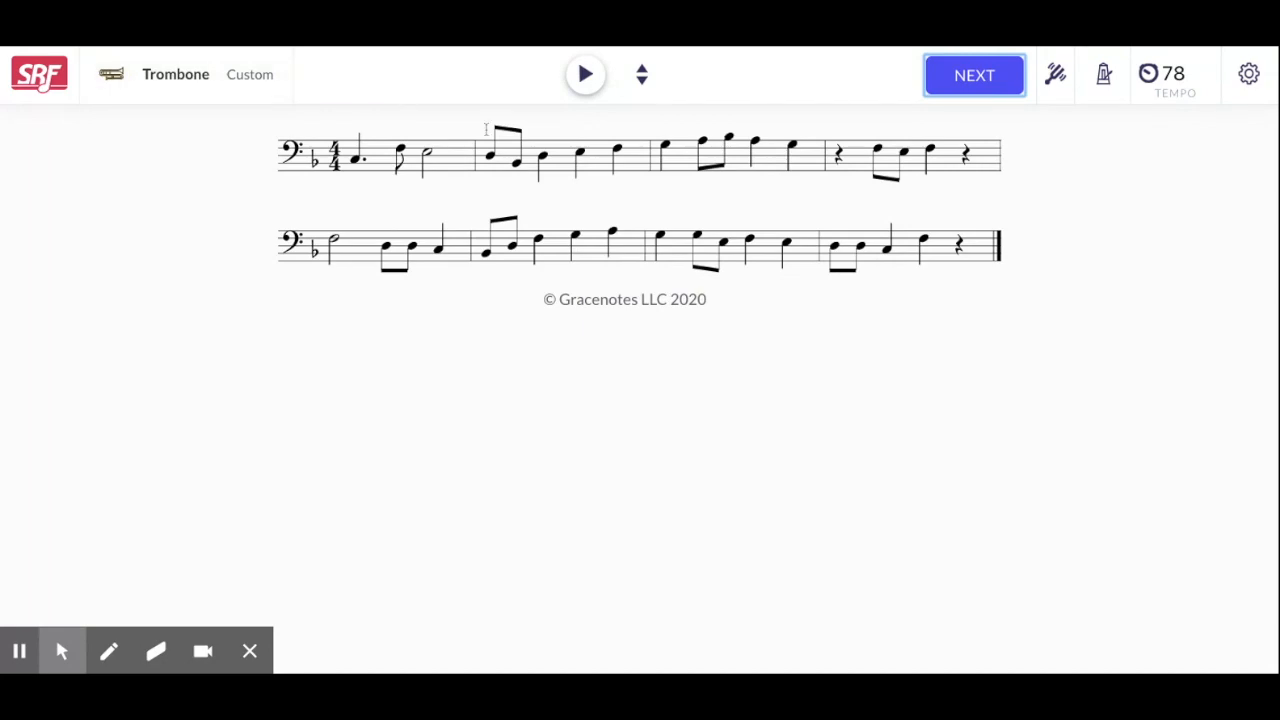